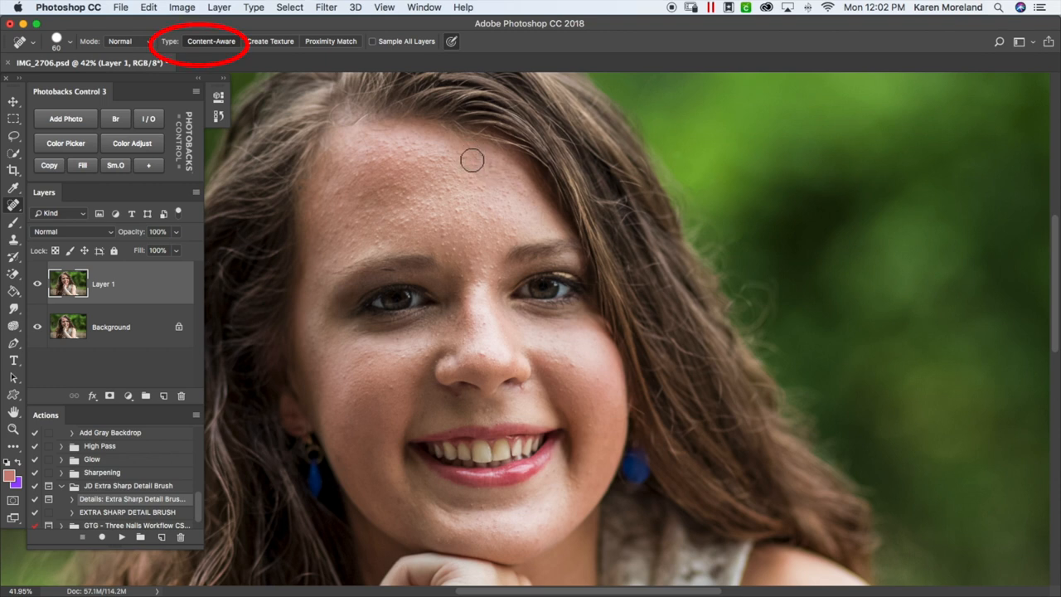
pyautogui.moveTo(338, 194)
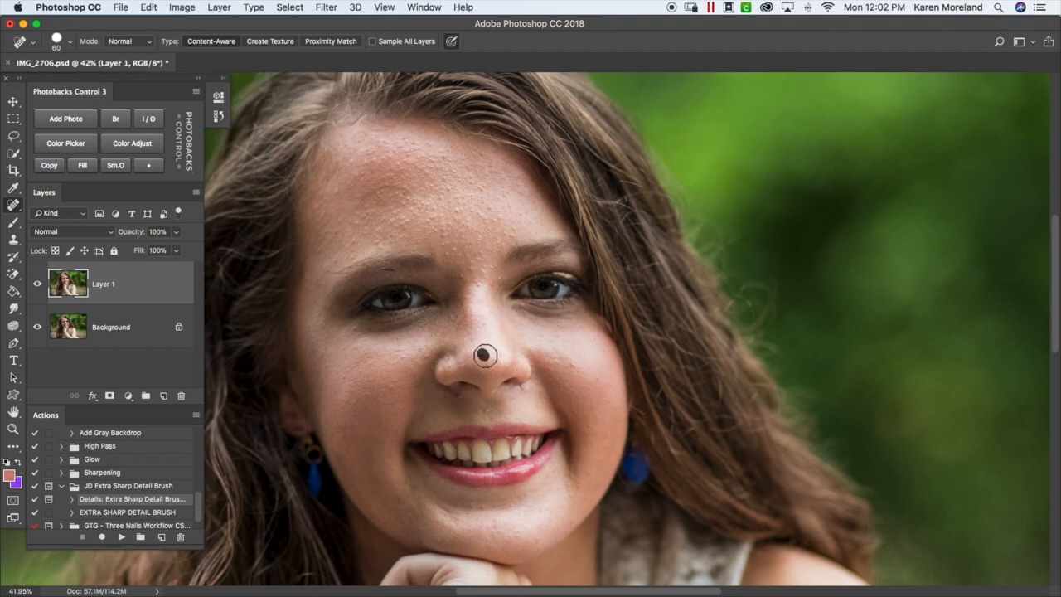
pyautogui.moveTo(571, 367)
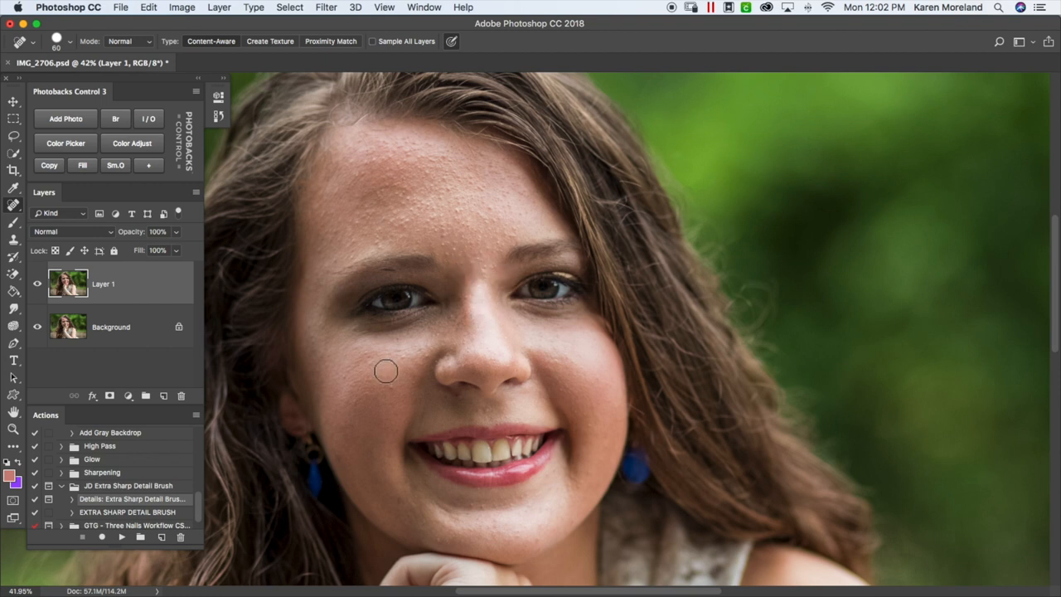
pyautogui.moveTo(399, 350)
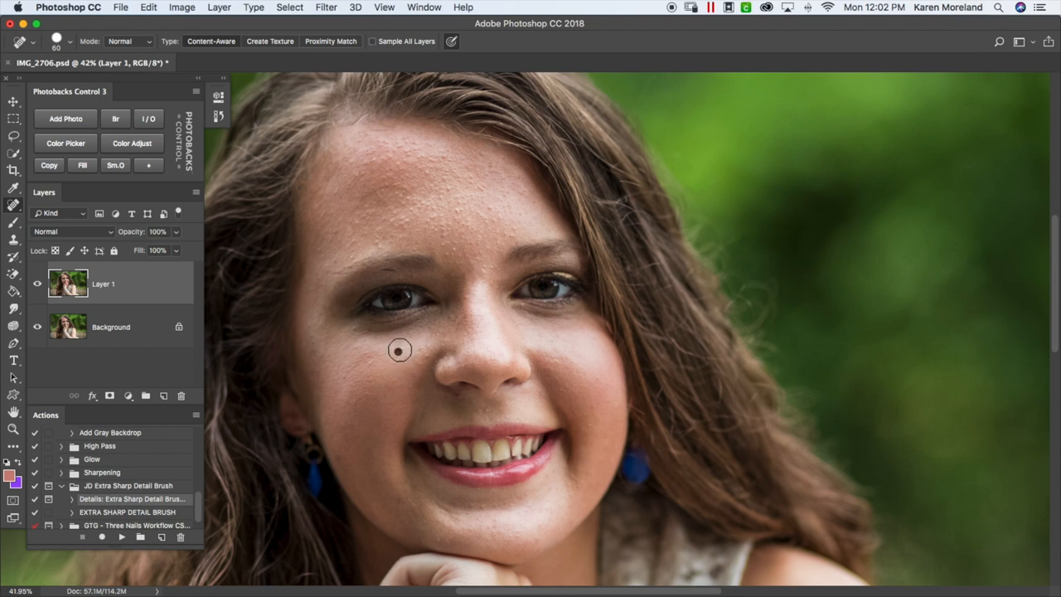
pyautogui.moveTo(423, 352)
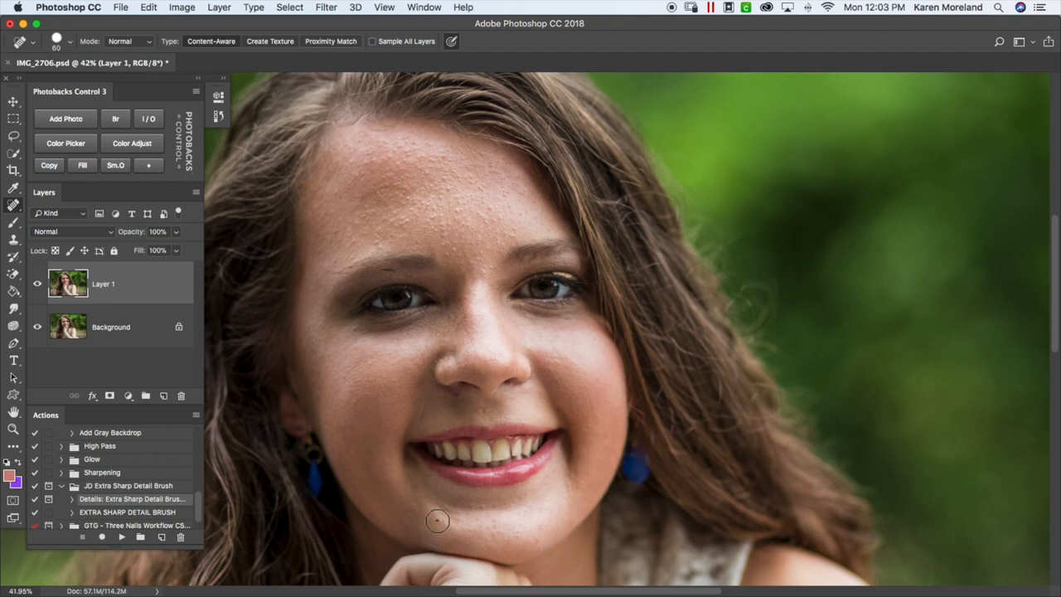
pyautogui.moveTo(484, 494)
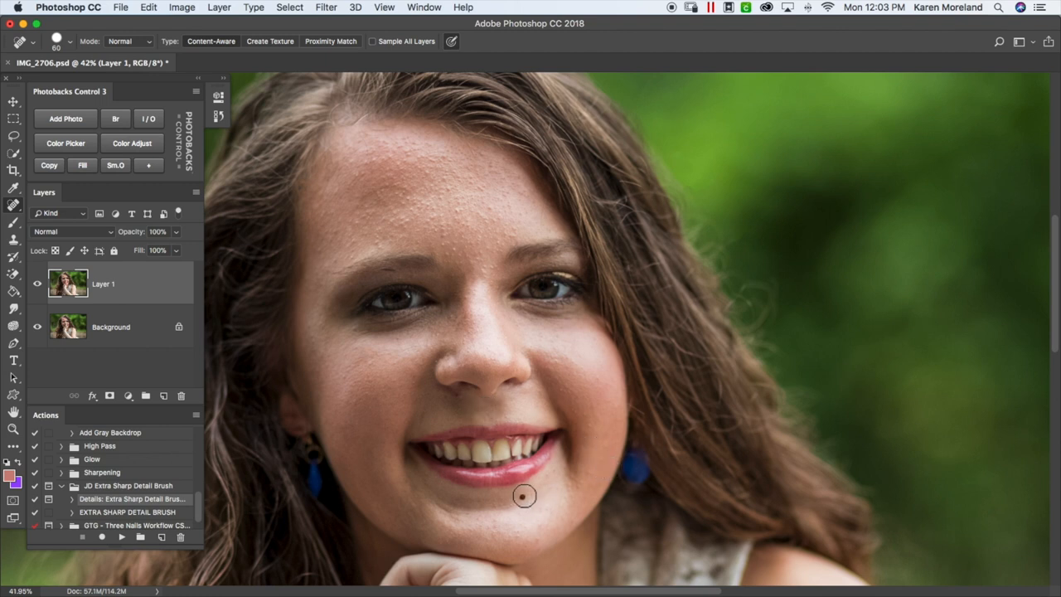
pyautogui.moveTo(534, 540)
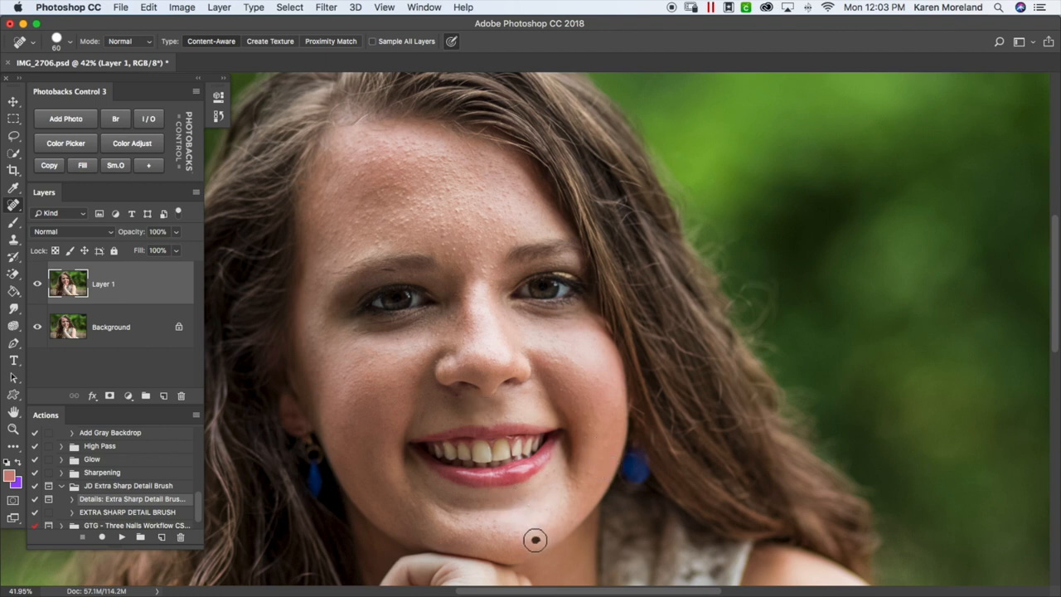
pyautogui.moveTo(494, 534)
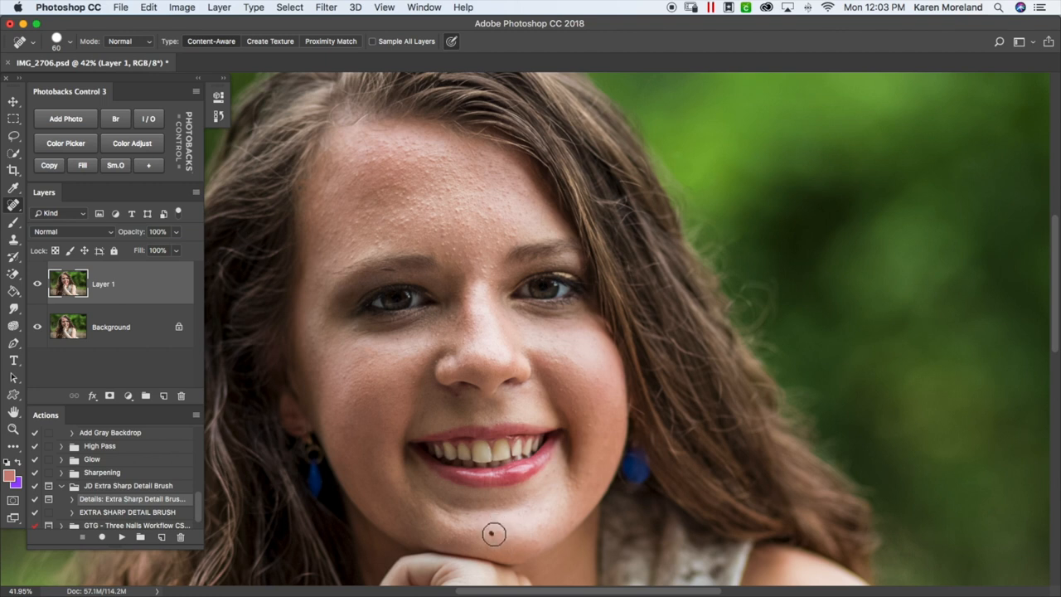
pyautogui.moveTo(584, 415)
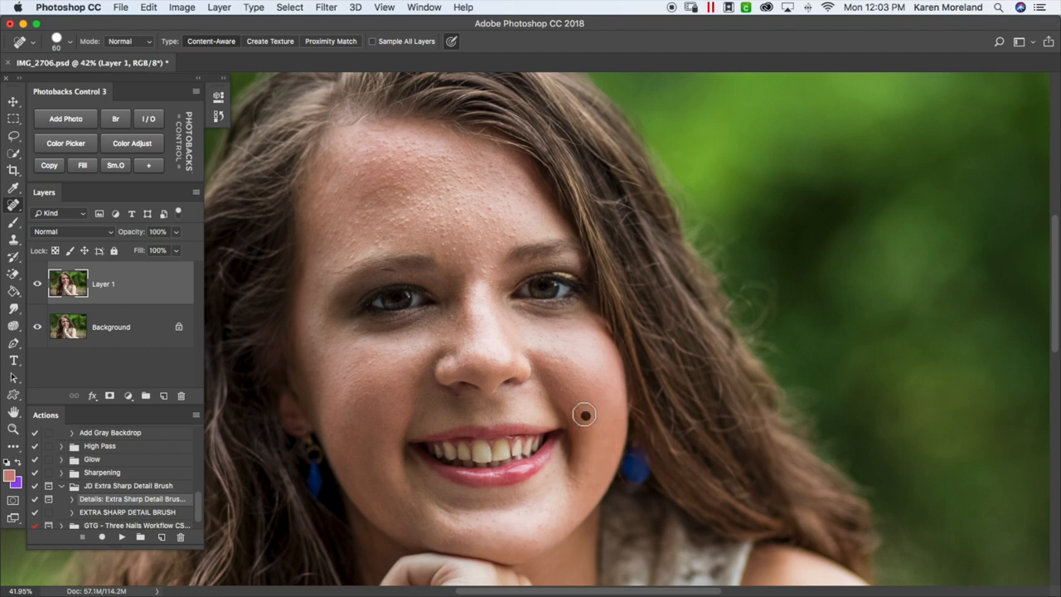
pyautogui.moveTo(532, 382)
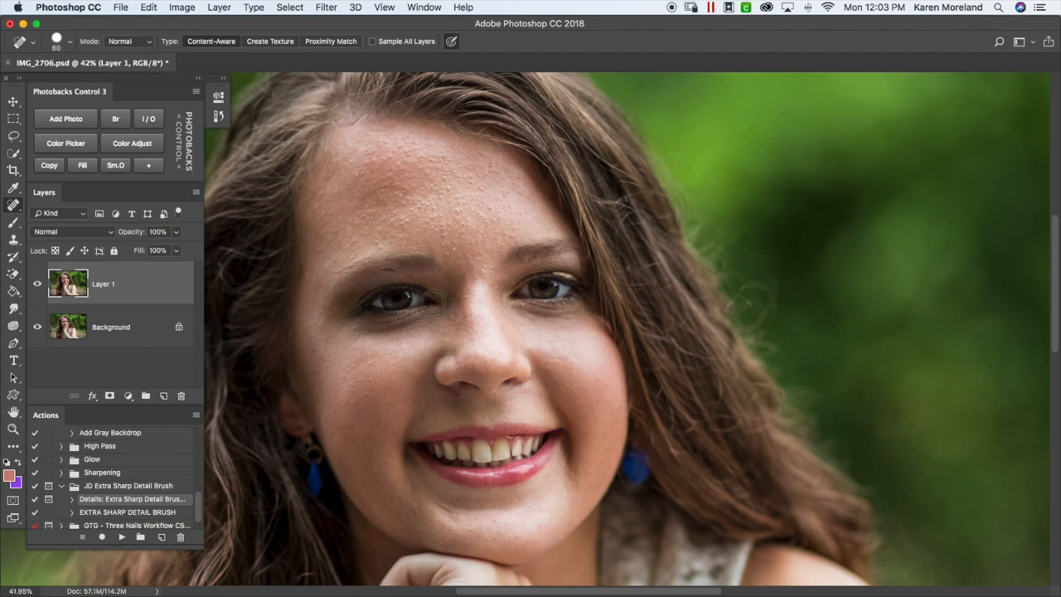
pyautogui.moveTo(385, 268)
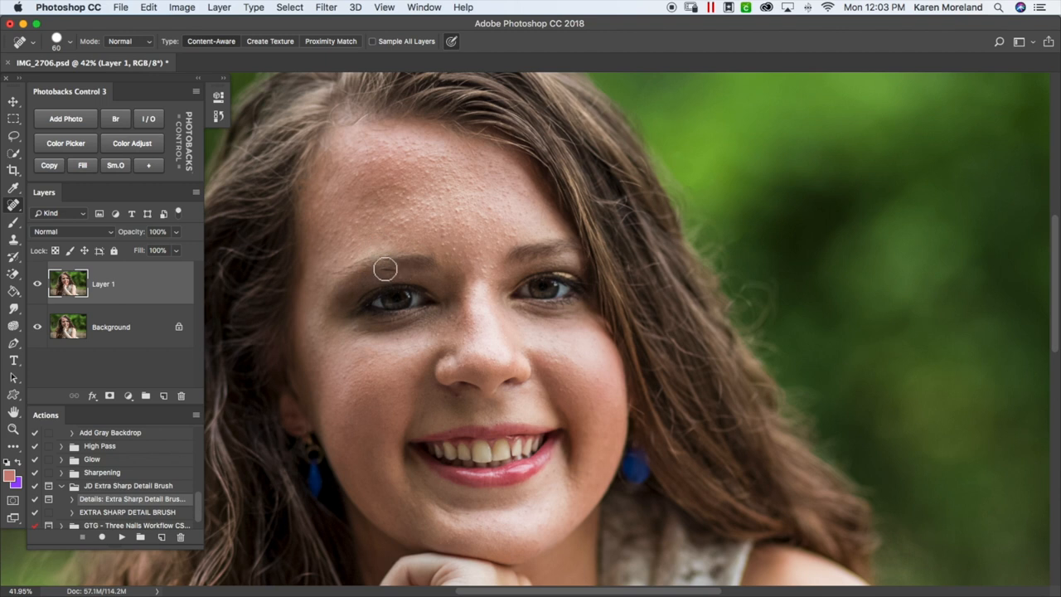
pyautogui.moveTo(527, 307)
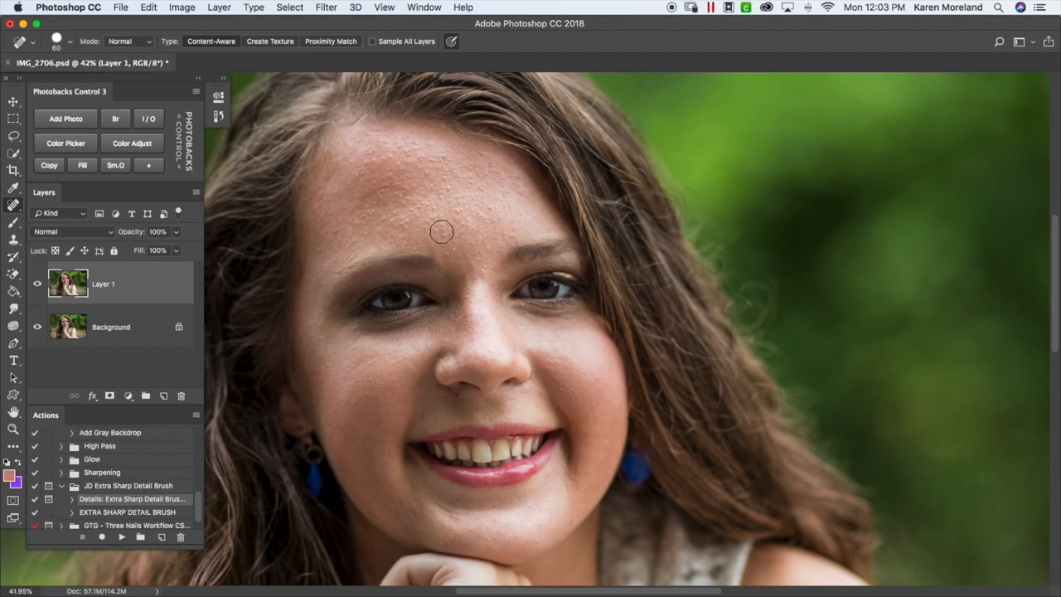
pyautogui.moveTo(447, 243)
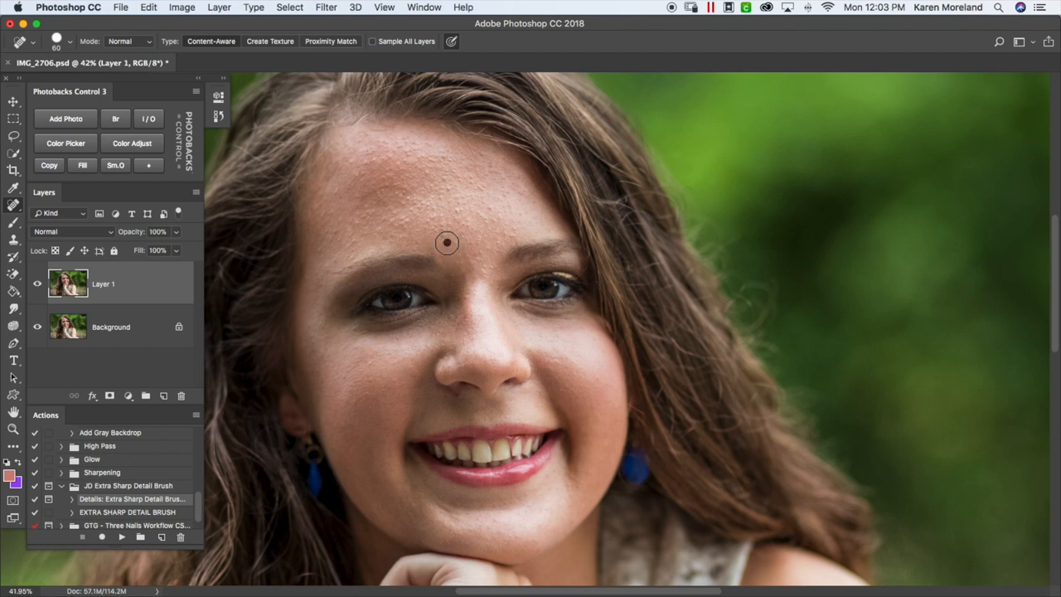
pyautogui.moveTo(444, 231)
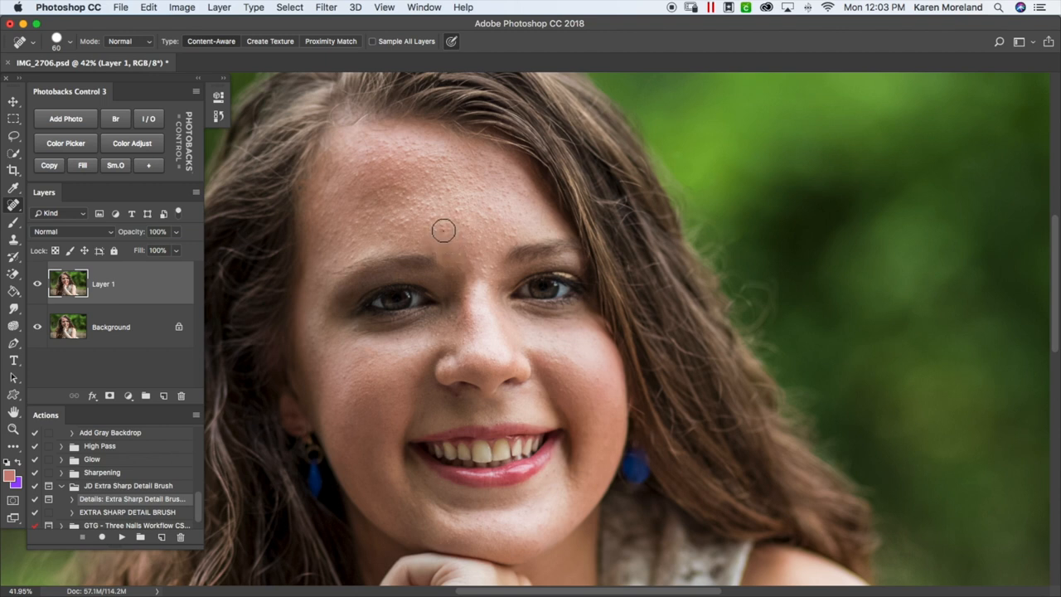
pyautogui.moveTo(508, 236)
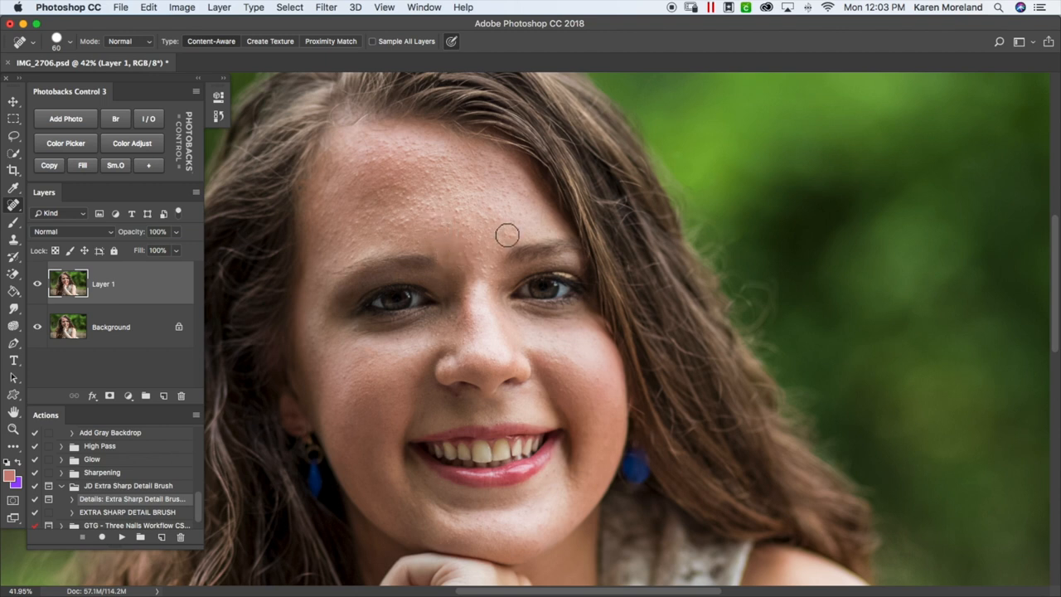
pyautogui.moveTo(488, 275)
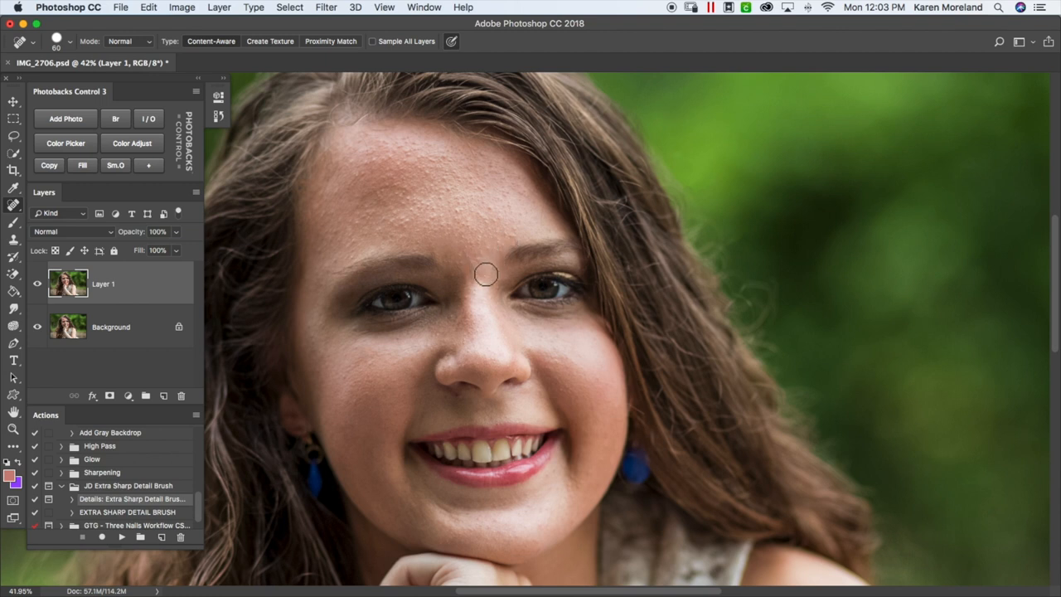
pyautogui.moveTo(449, 315)
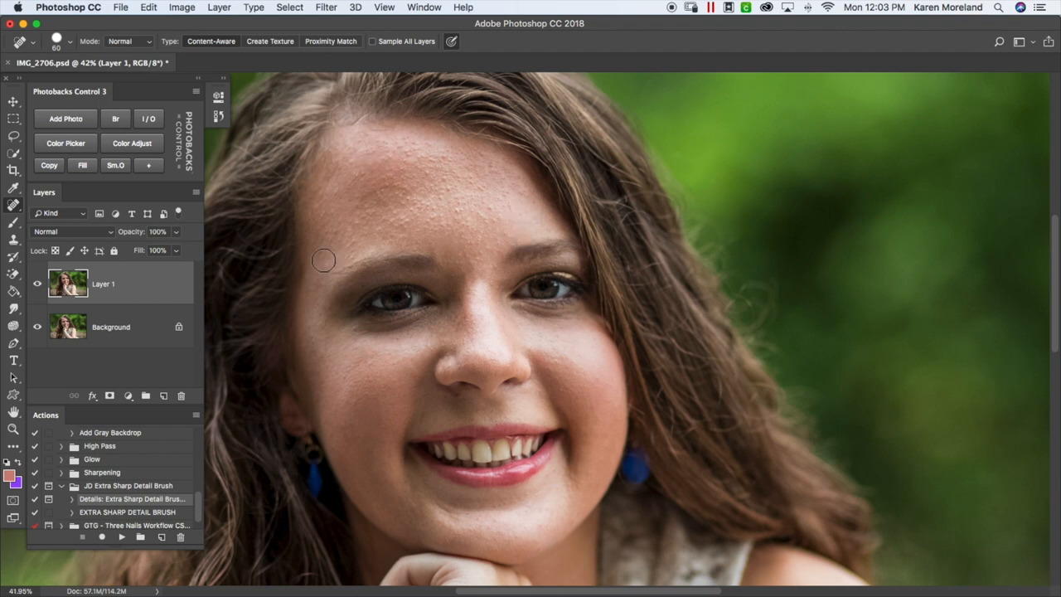
pyautogui.moveTo(458, 262)
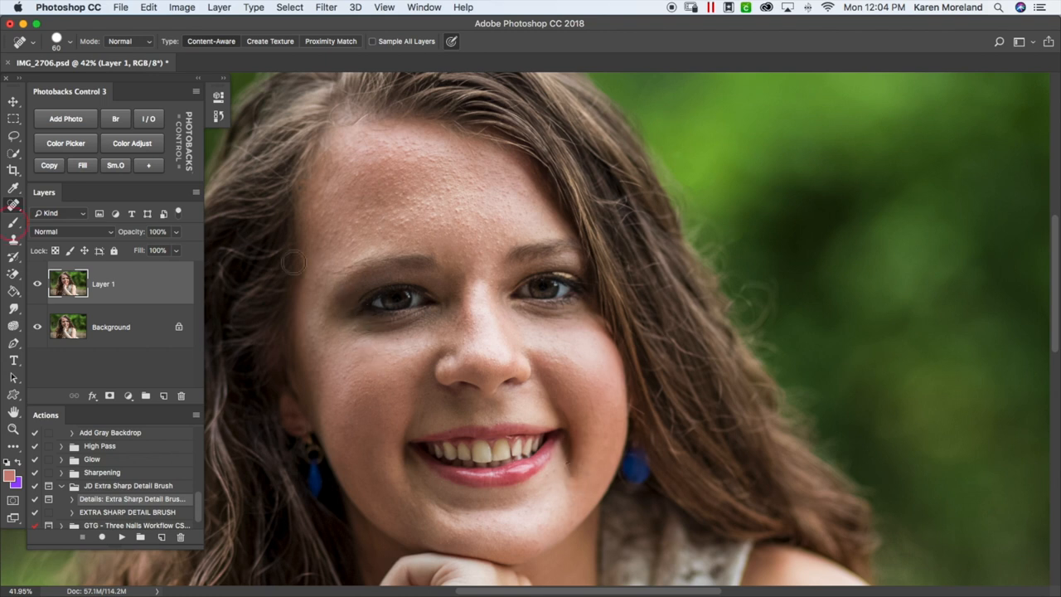
# Pick the Brush tool and lower its opacity to 13% in the options bar.
pyautogui.click(13, 222)
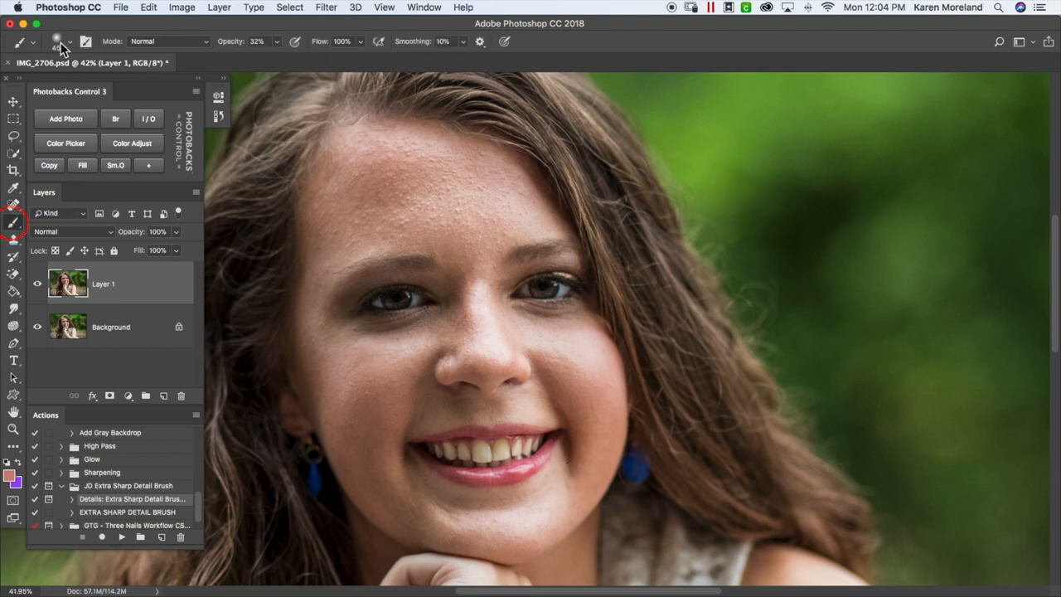
pyautogui.click(70, 41)
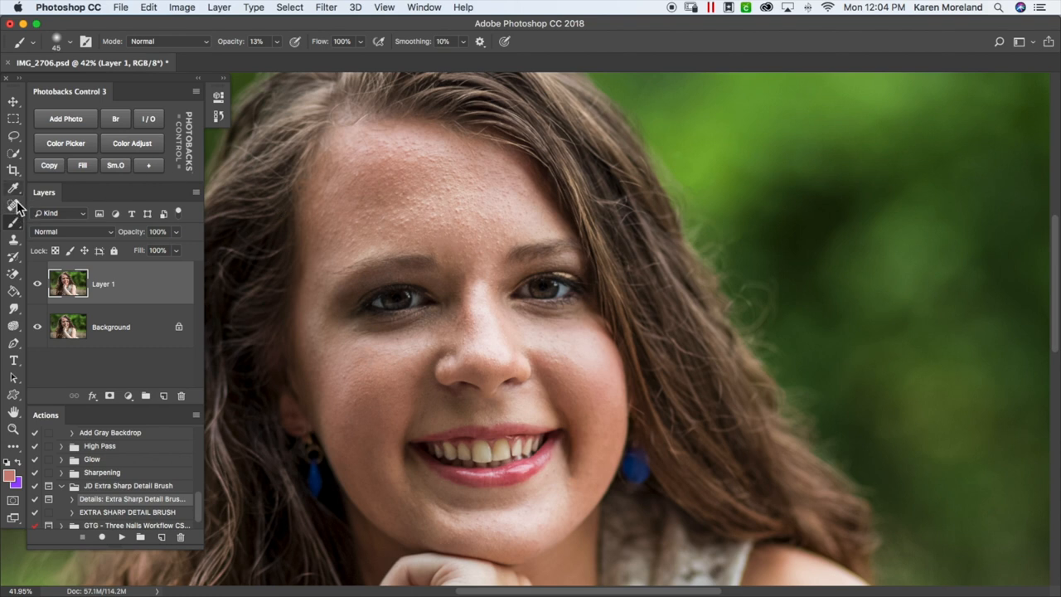
# Sample cheek skin tones and paint over uneven areas on Layer 1 to even the complexion.
pyautogui.click(13, 189)
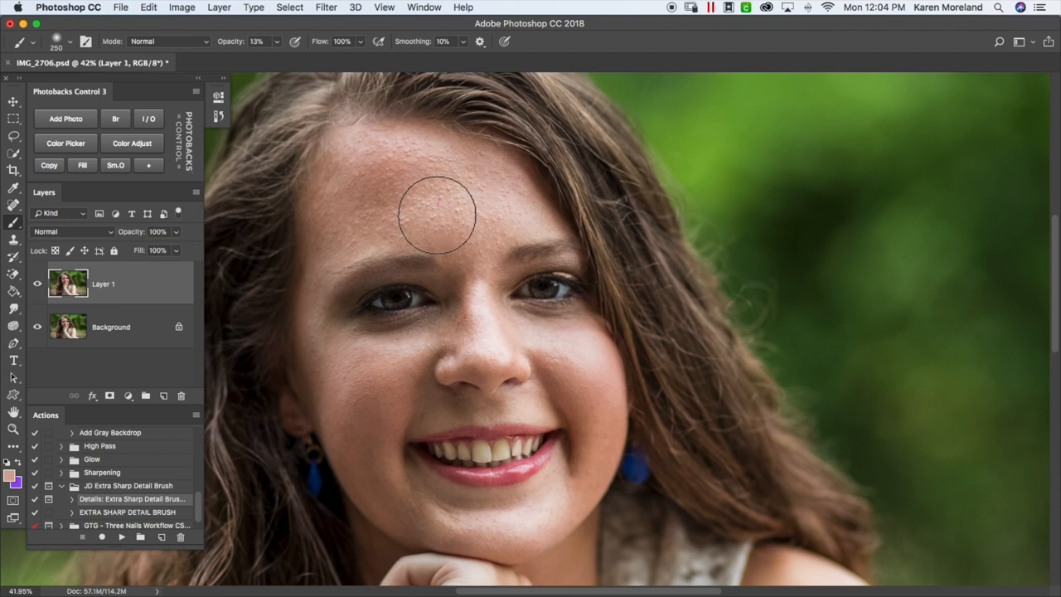
pyautogui.moveTo(500, 157)
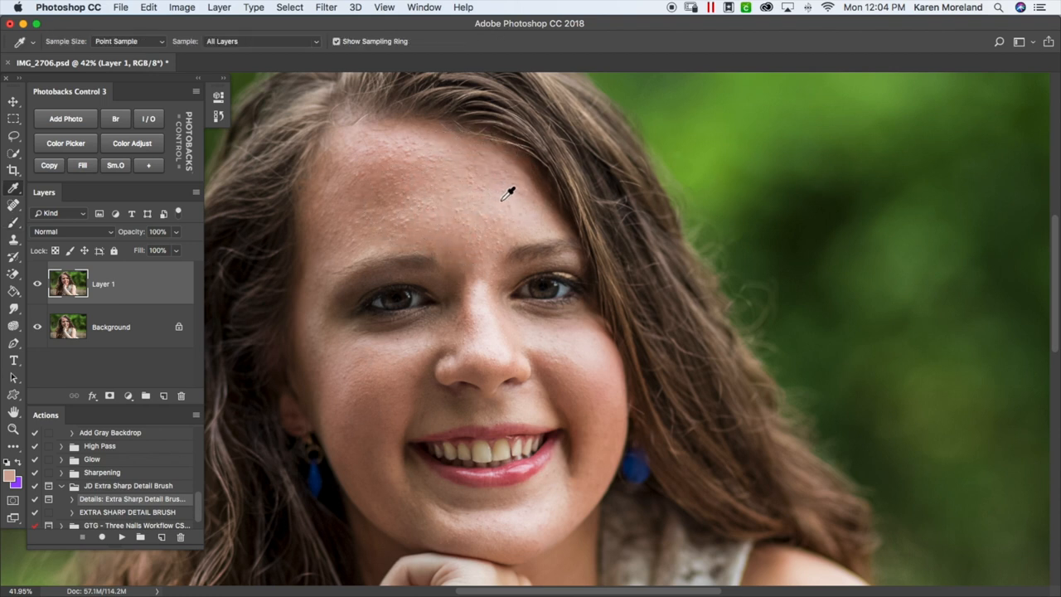
pyautogui.moveTo(511, 189)
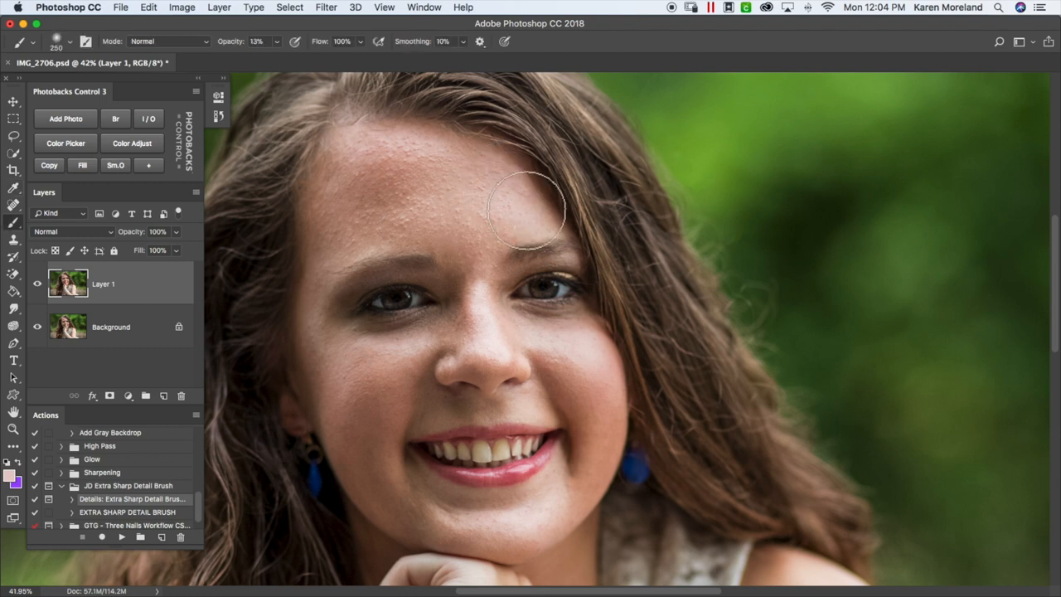
pyautogui.moveTo(418, 149)
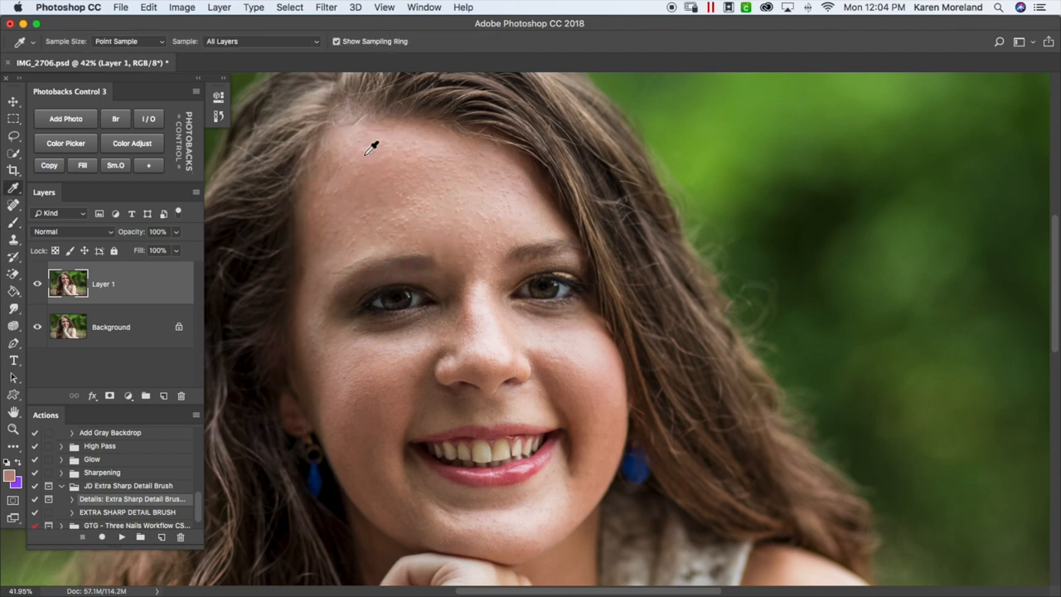
pyautogui.moveTo(385, 132)
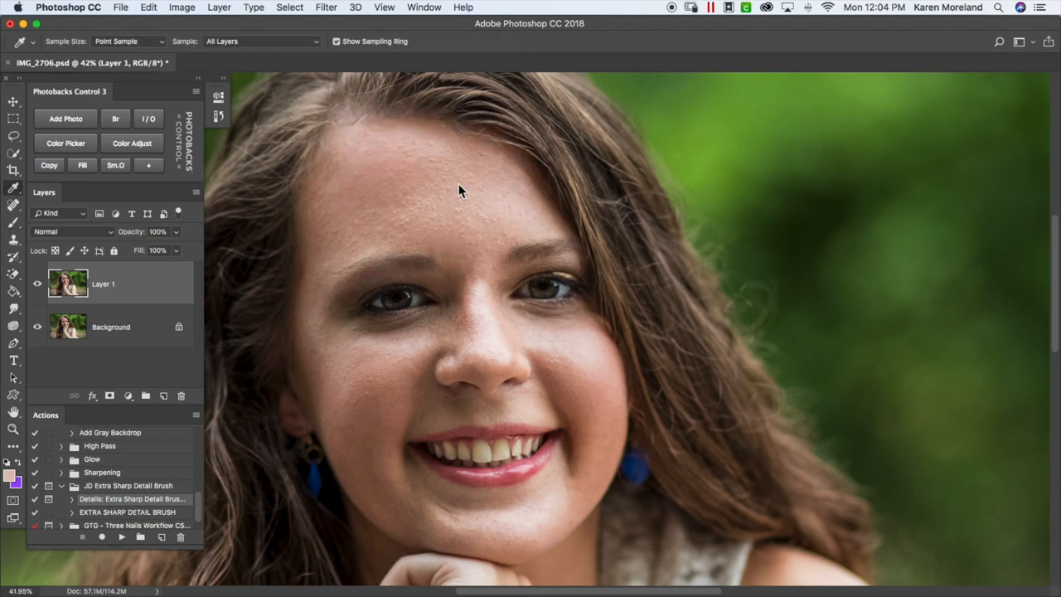
pyautogui.moveTo(423, 202)
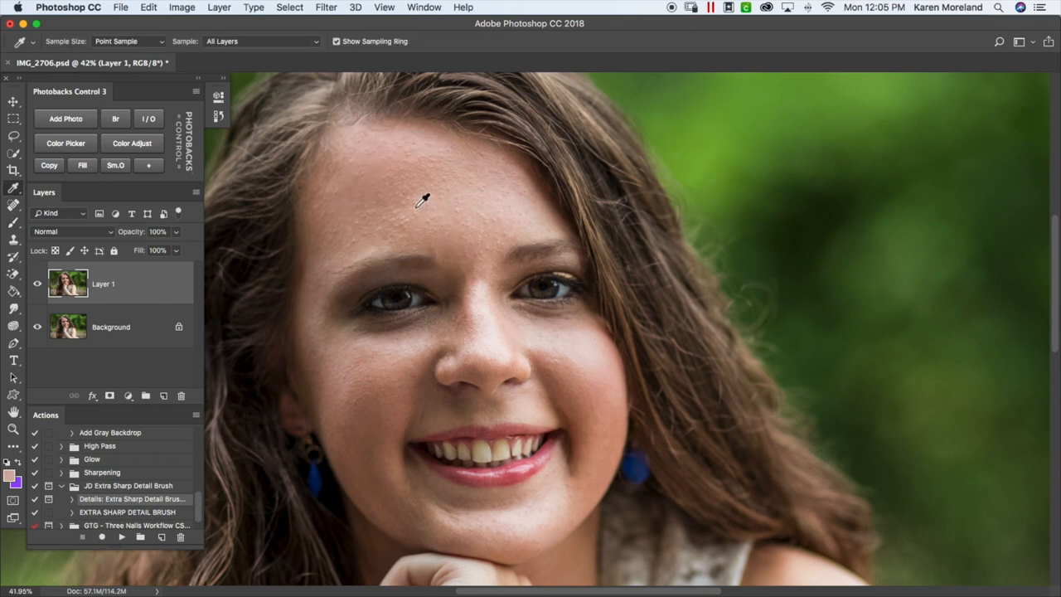
pyautogui.moveTo(446, 139)
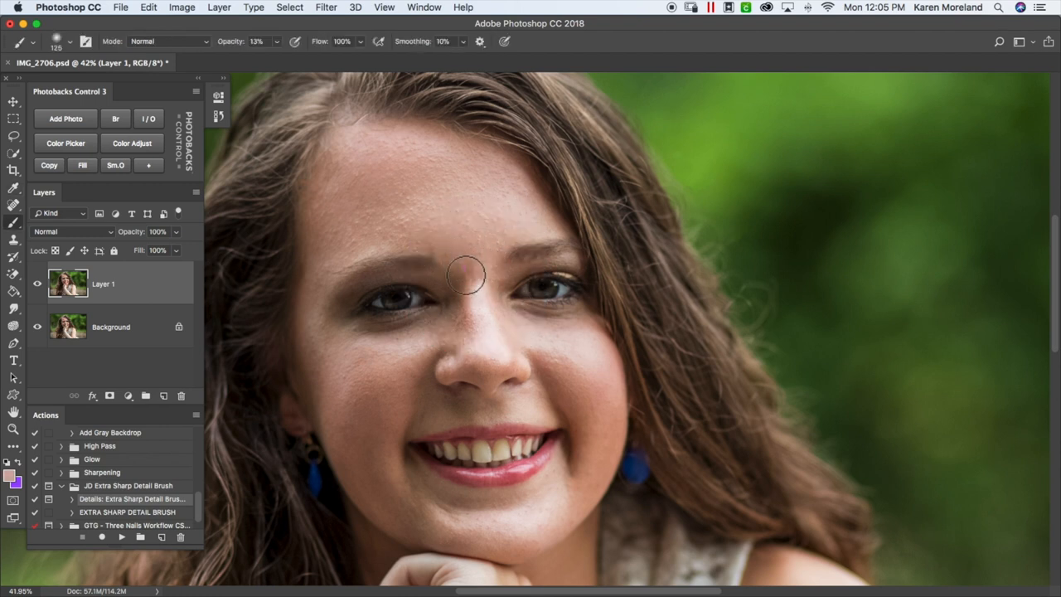
pyautogui.moveTo(506, 266)
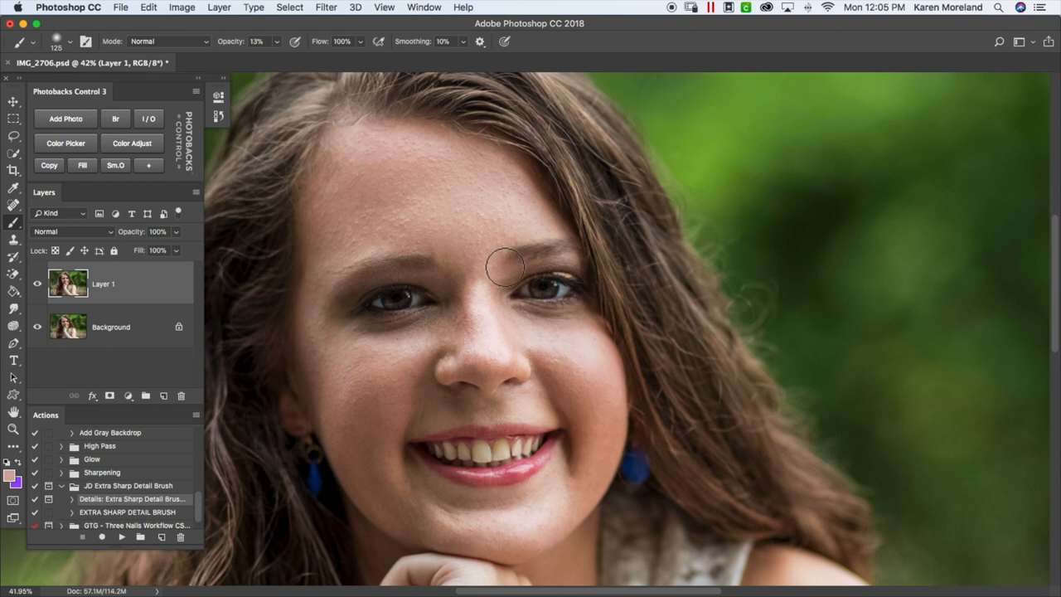
pyautogui.moveTo(488, 255)
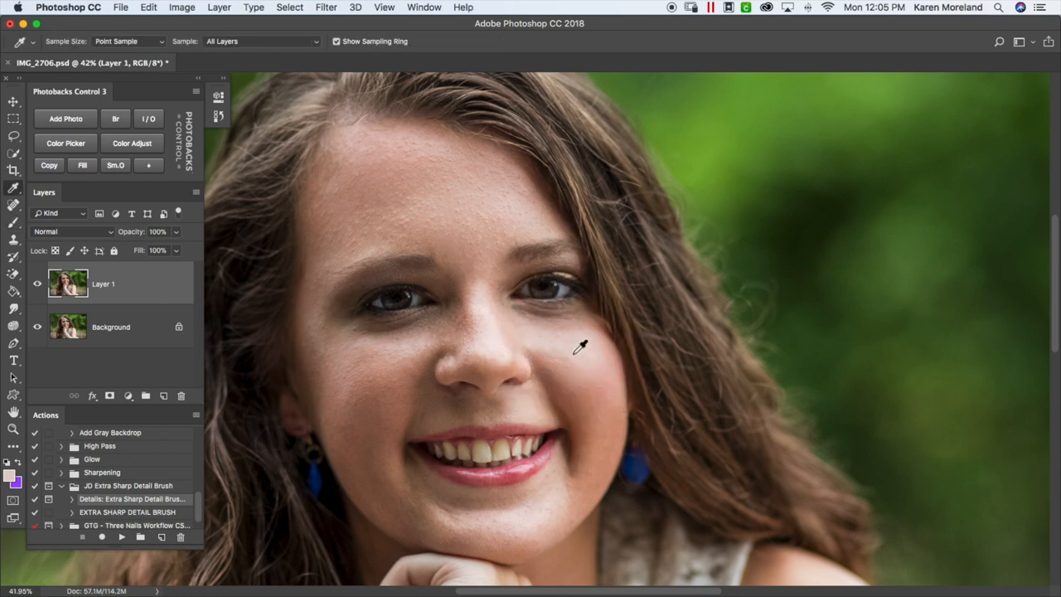
pyautogui.moveTo(534, 335)
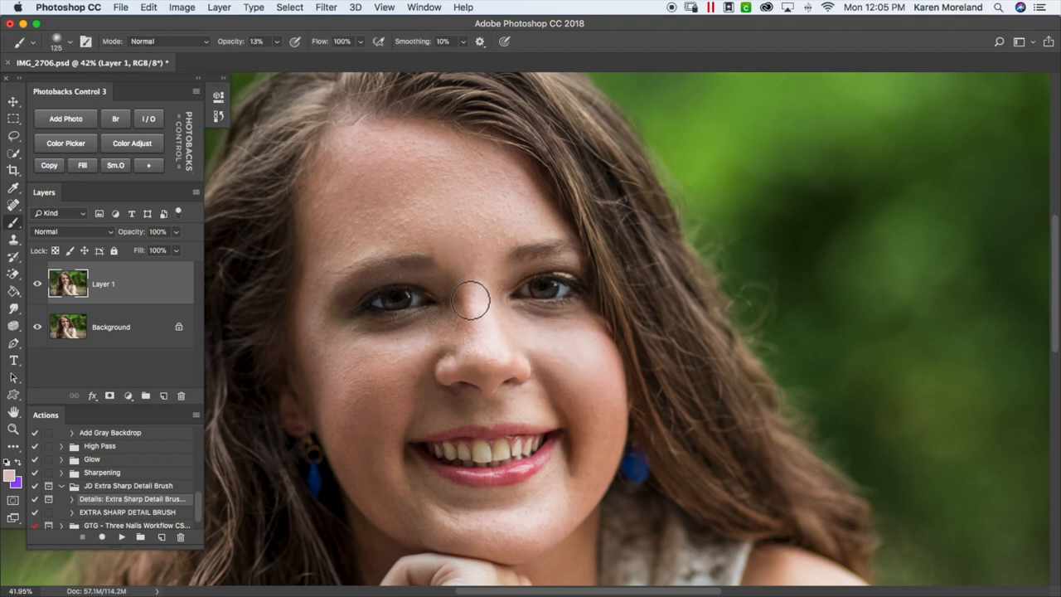
pyautogui.moveTo(464, 269)
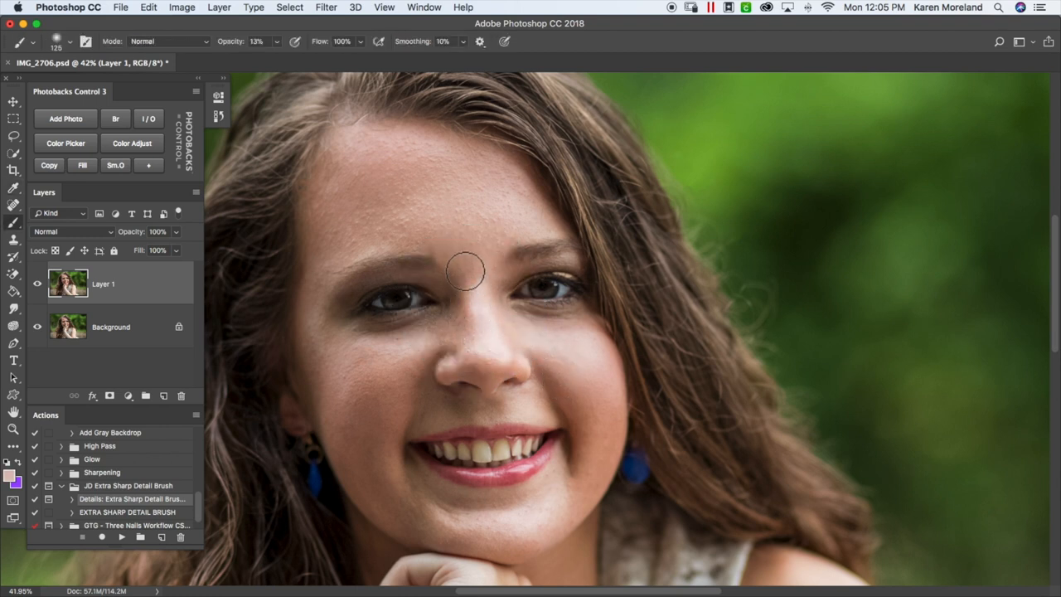
pyautogui.click(13, 187)
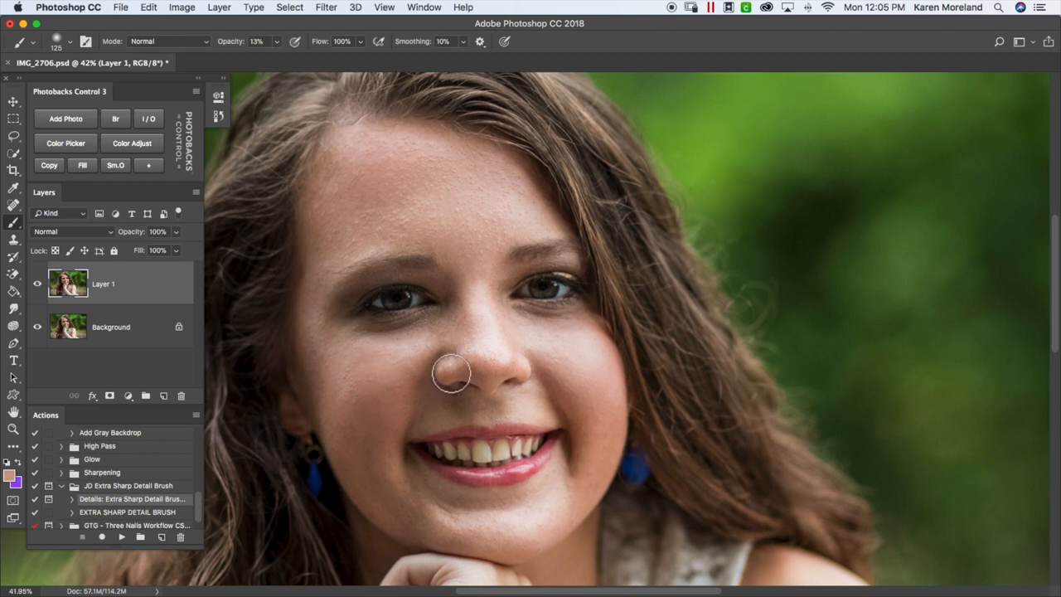
pyautogui.moveTo(372, 378)
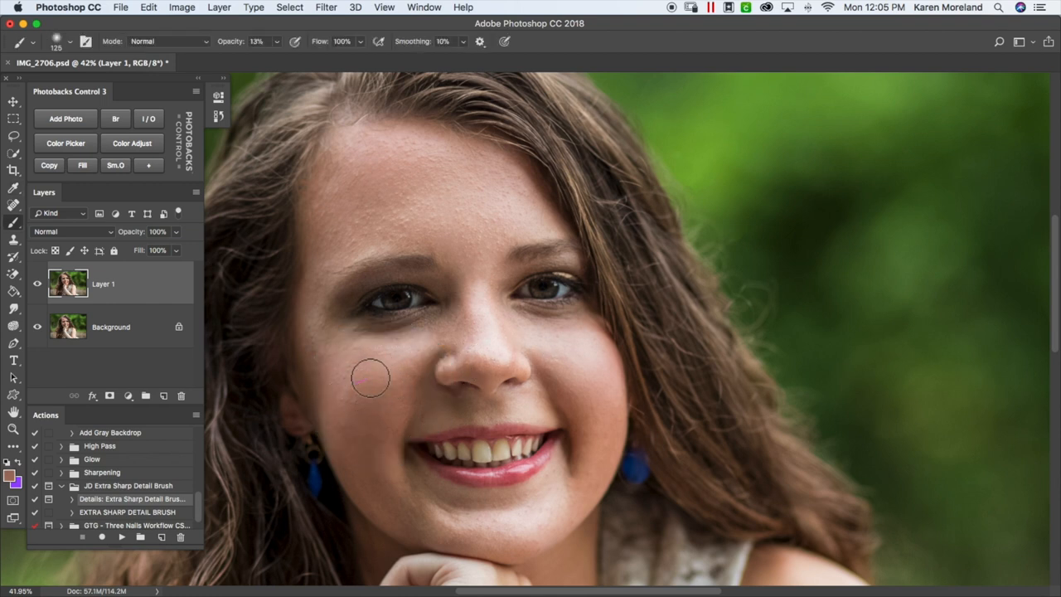
pyautogui.moveTo(411, 390)
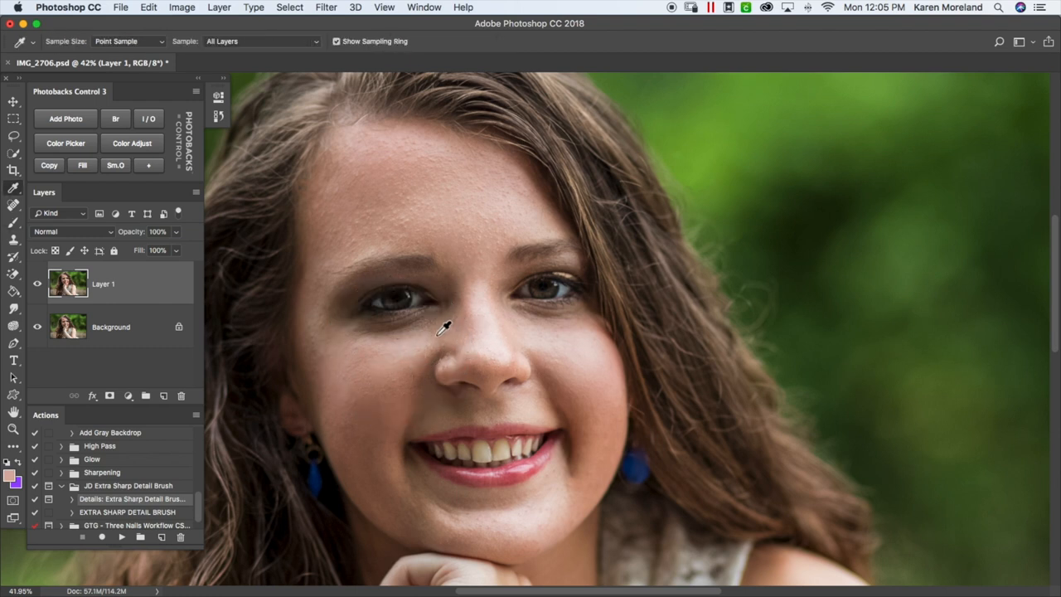
pyautogui.moveTo(448, 332)
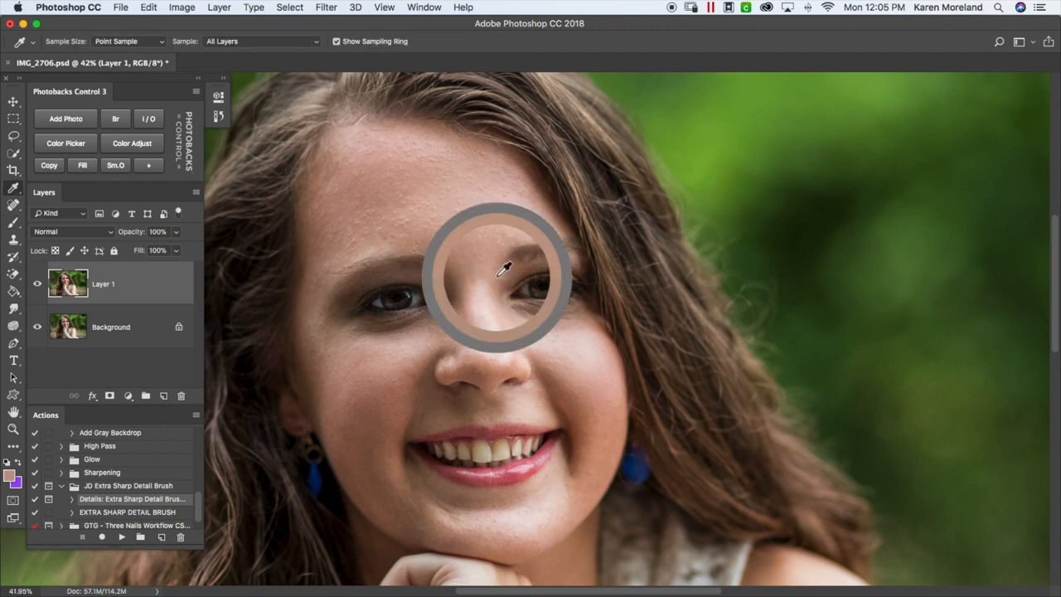
pyautogui.moveTo(534, 199)
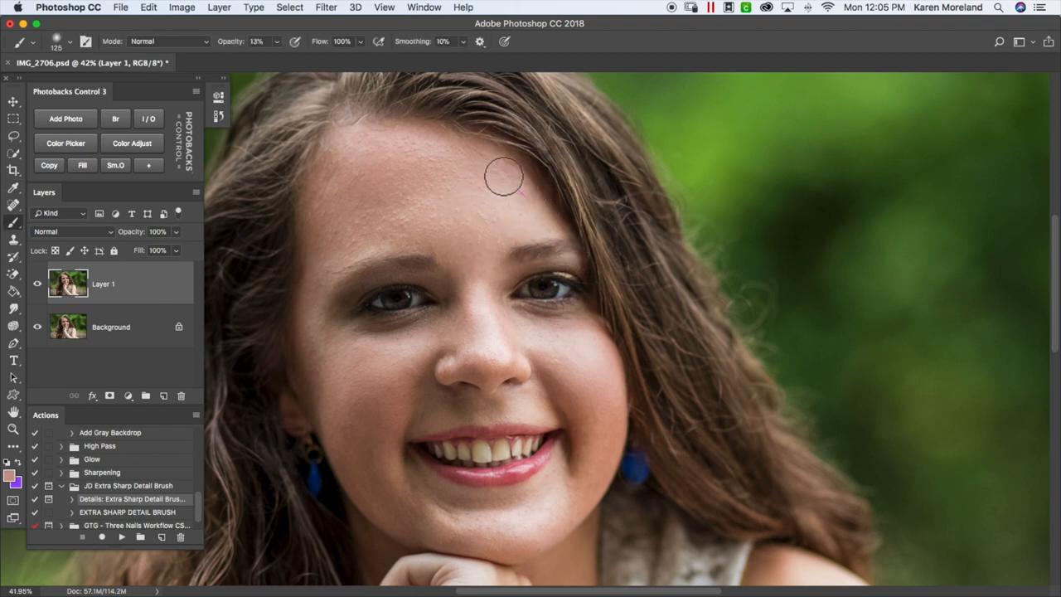
pyautogui.moveTo(494, 176)
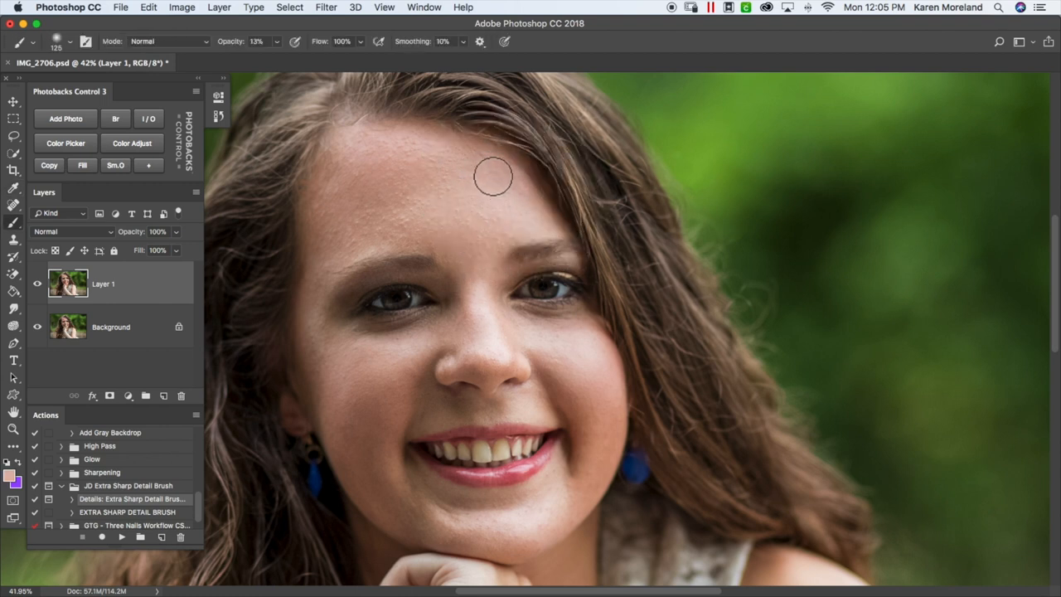
pyautogui.moveTo(451, 171)
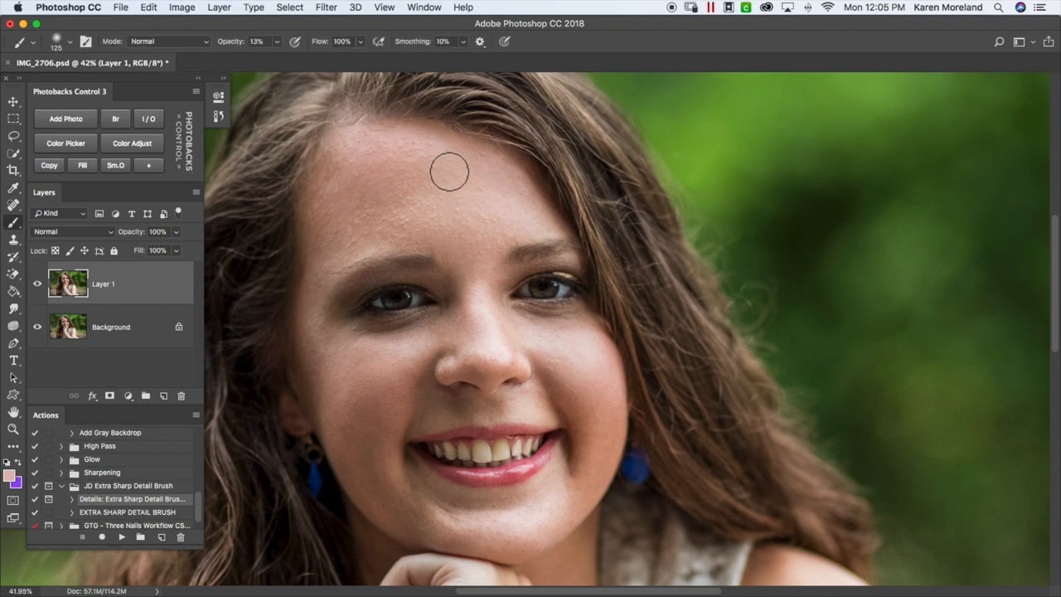
pyautogui.moveTo(400, 143)
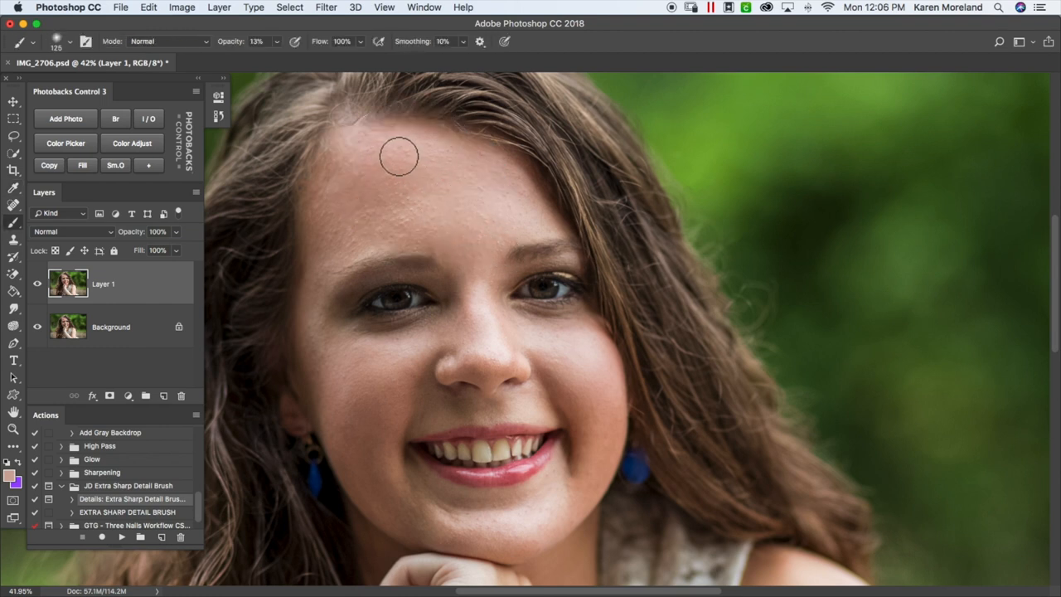
pyautogui.moveTo(412, 196)
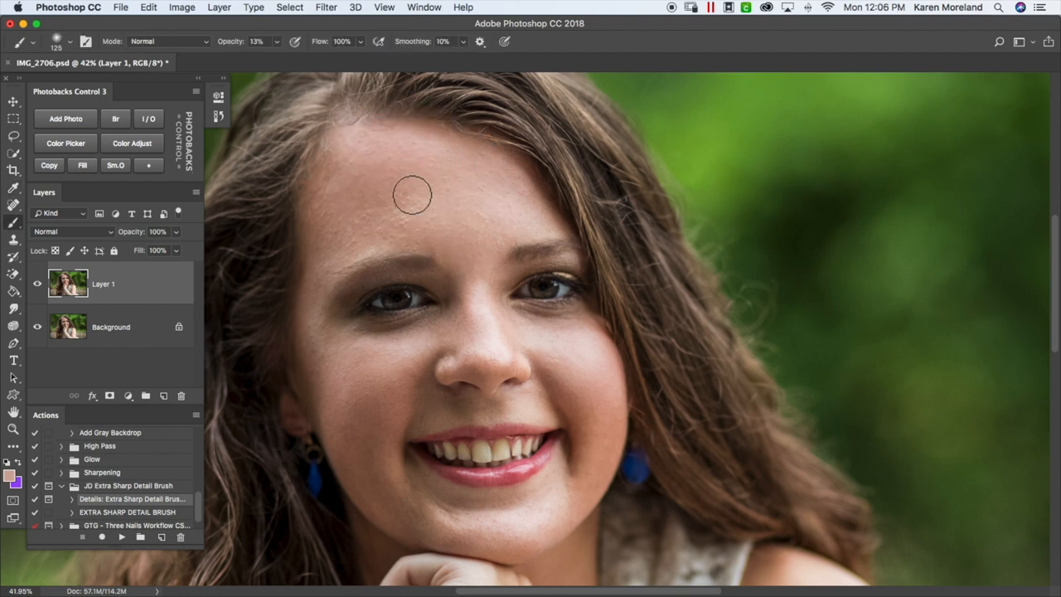
pyautogui.moveTo(447, 239)
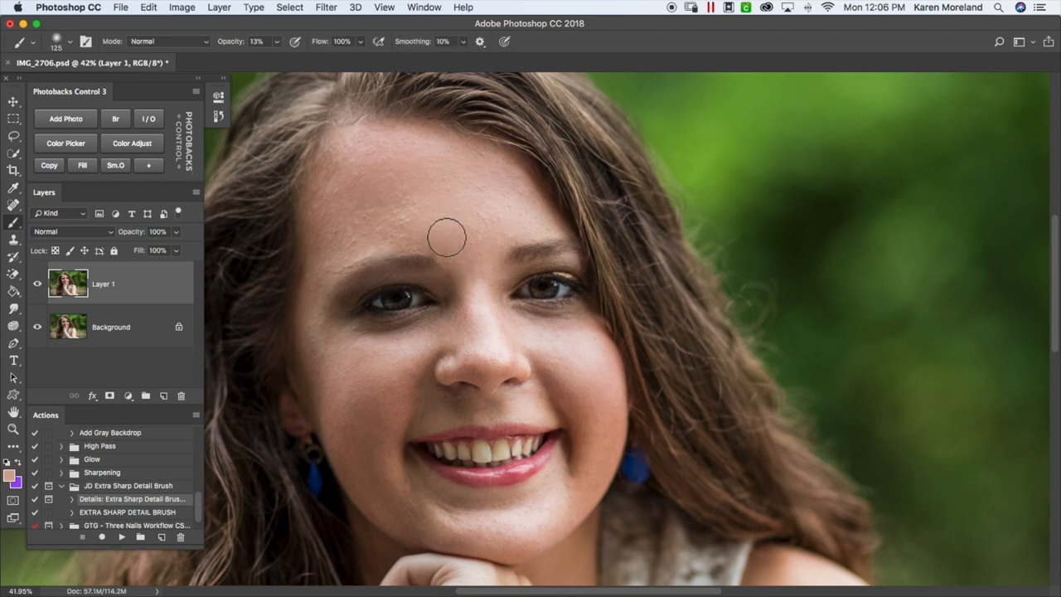
pyautogui.moveTo(408, 215)
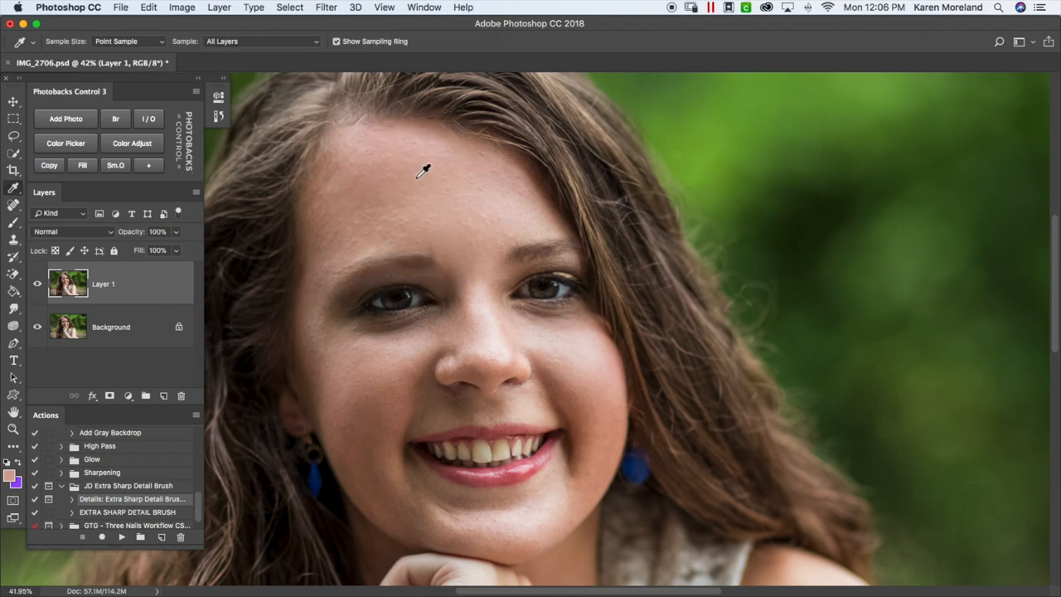
pyautogui.moveTo(368, 179)
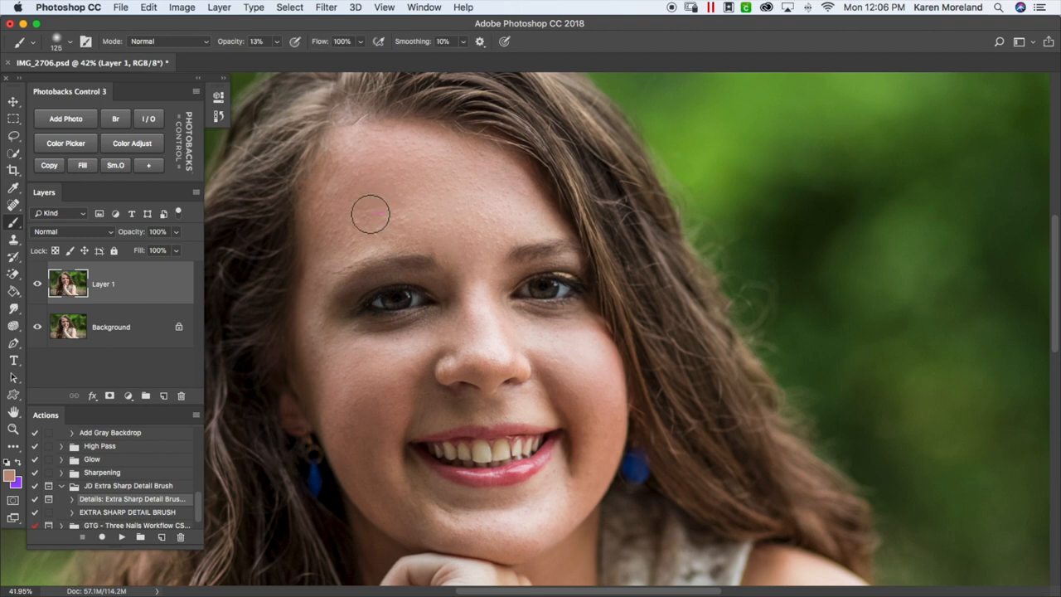
pyautogui.moveTo(395, 225)
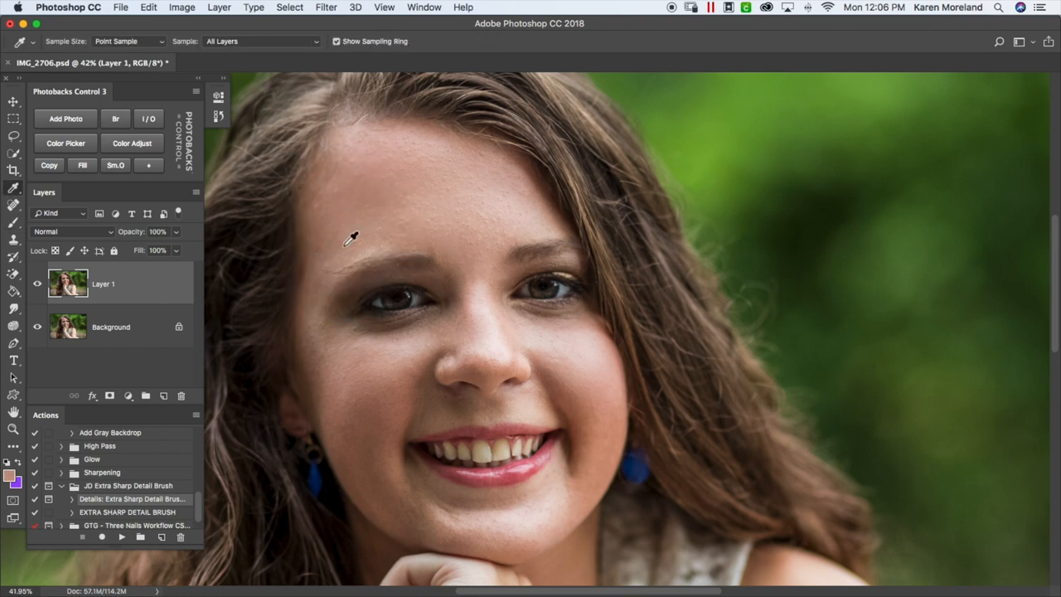
pyautogui.moveTo(329, 257)
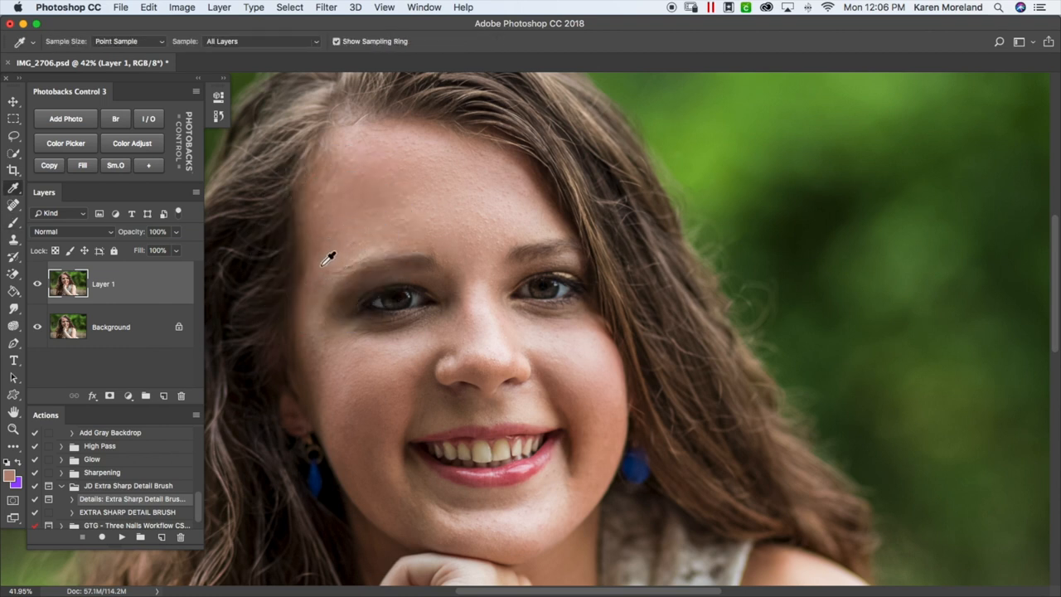
pyautogui.click(13, 222)
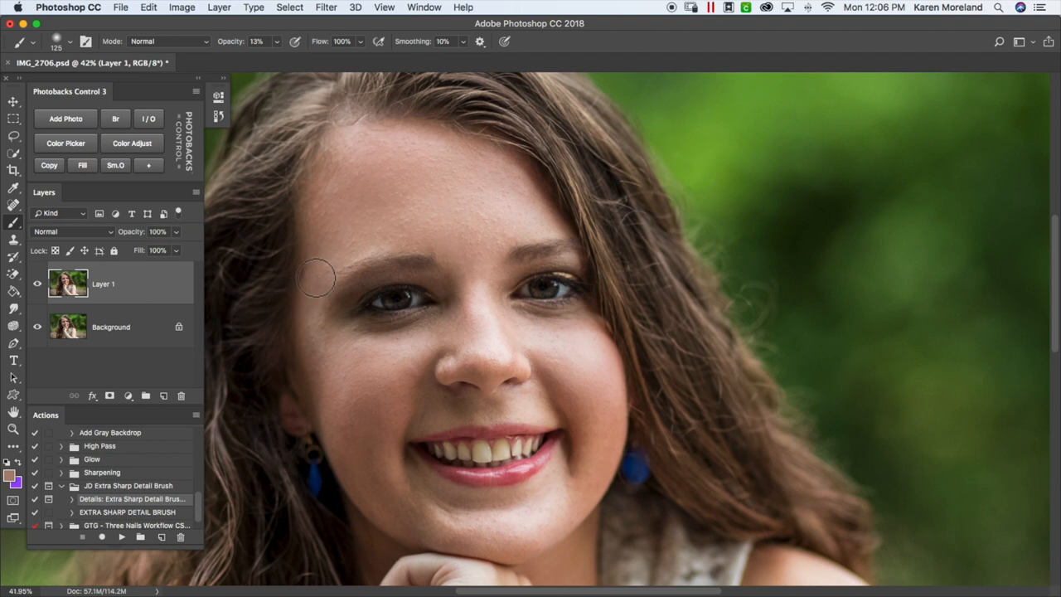
pyautogui.moveTo(319, 268)
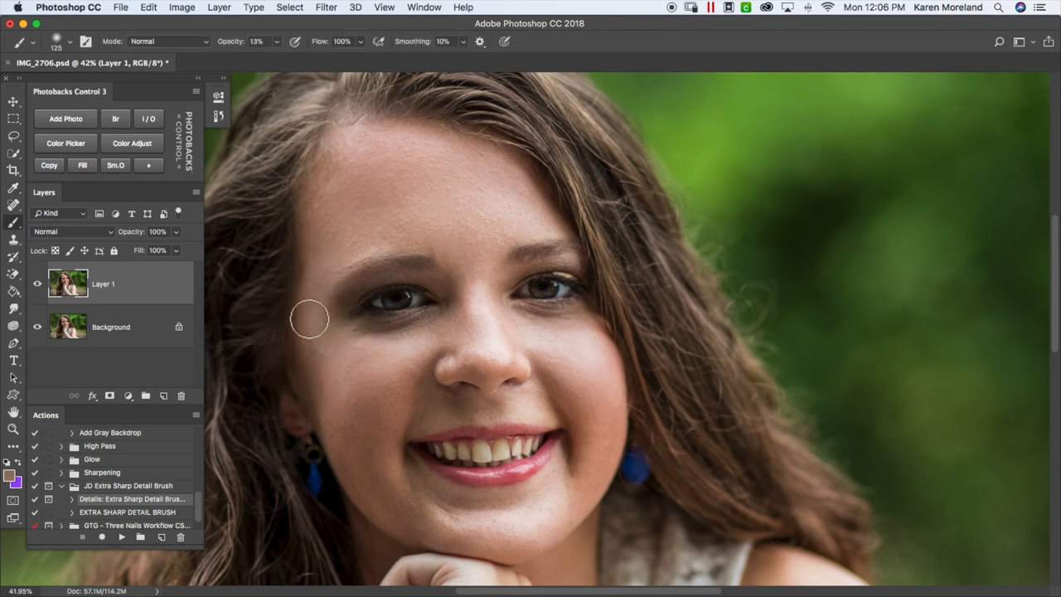
pyautogui.moveTo(338, 340)
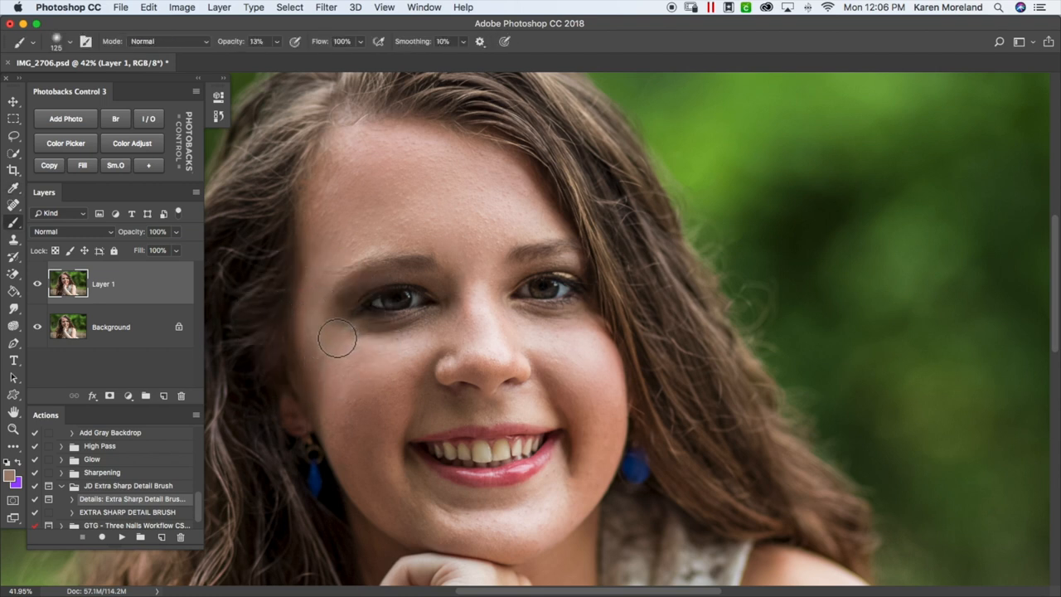
pyautogui.moveTo(318, 334)
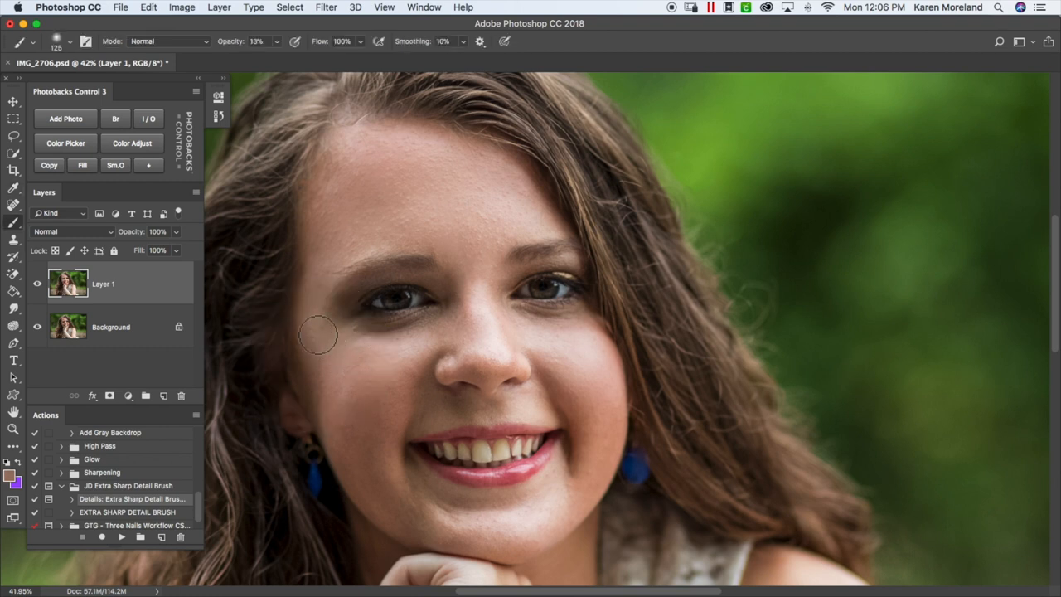
pyautogui.moveTo(330, 421)
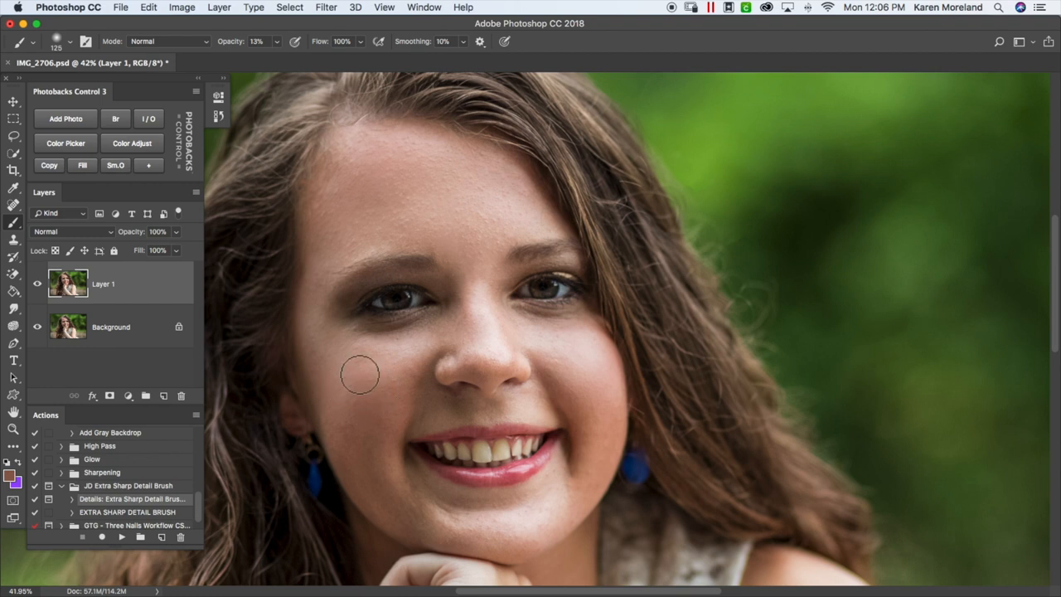
pyautogui.moveTo(435, 373)
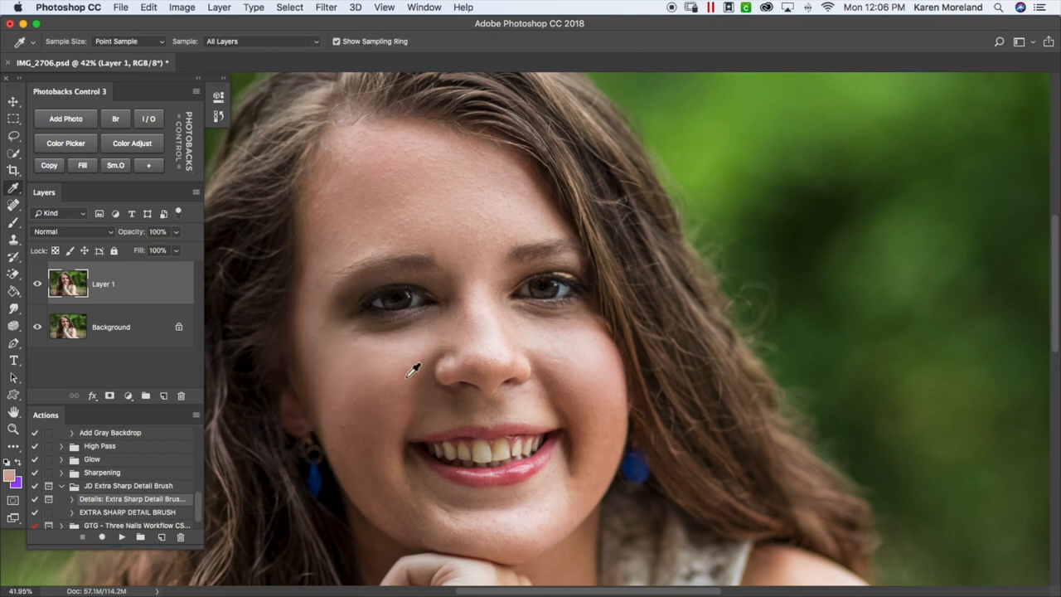
pyautogui.click(13, 222)
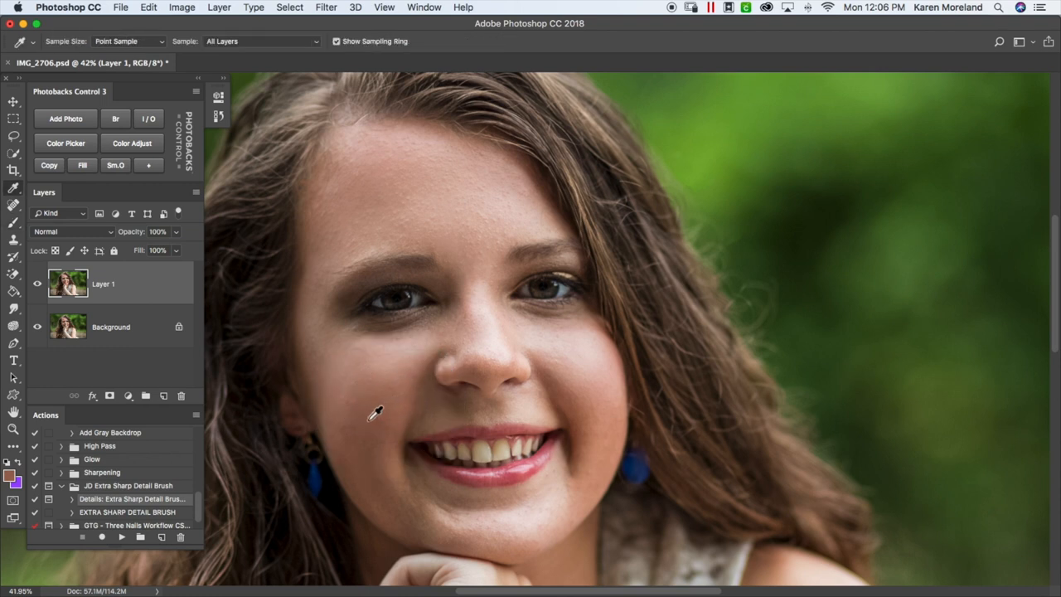
pyautogui.click(13, 205)
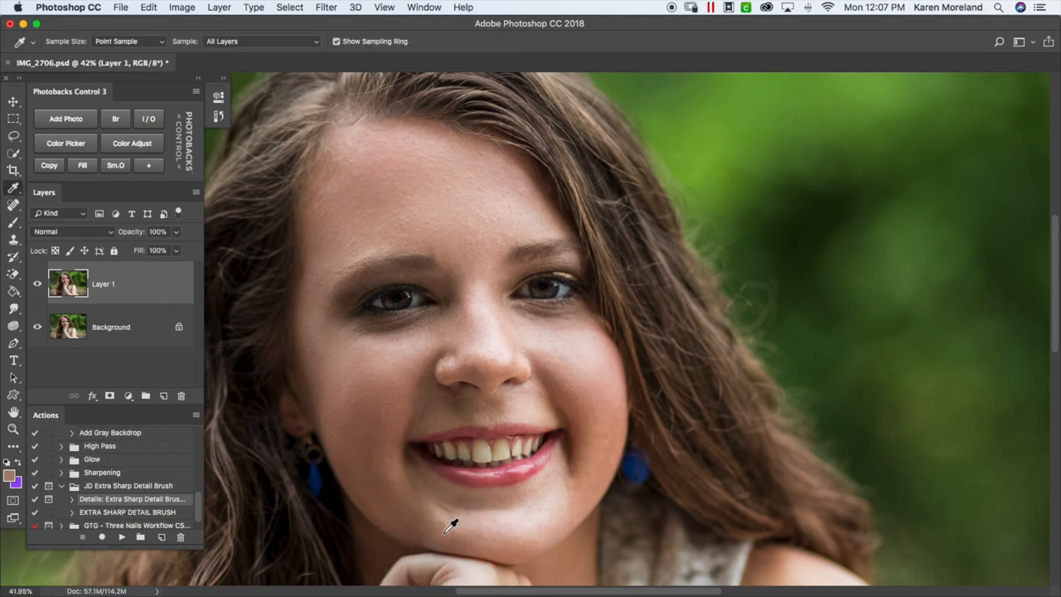
pyautogui.moveTo(454, 521)
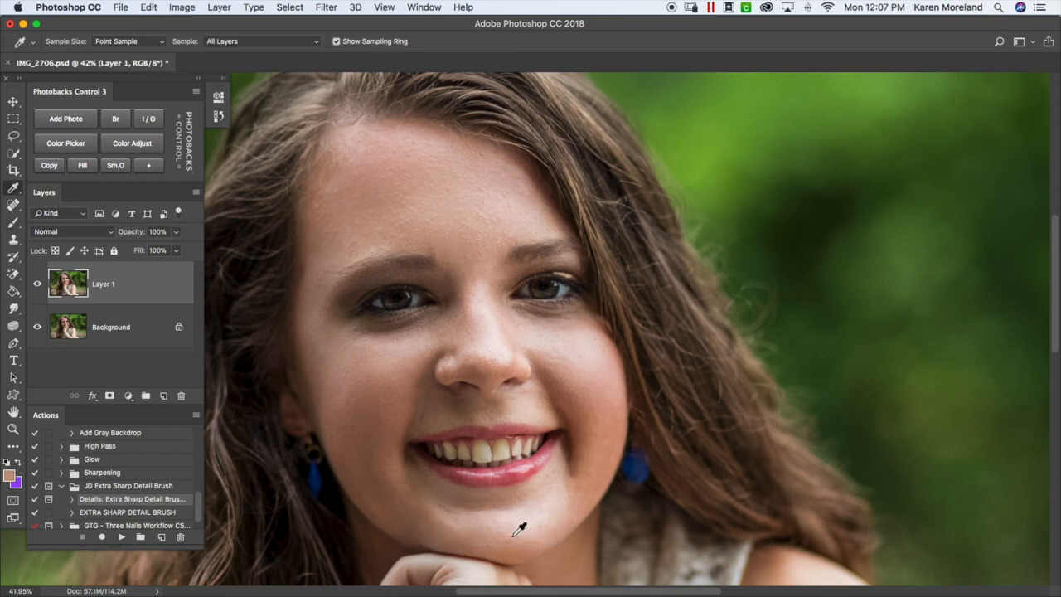
pyautogui.moveTo(500, 511)
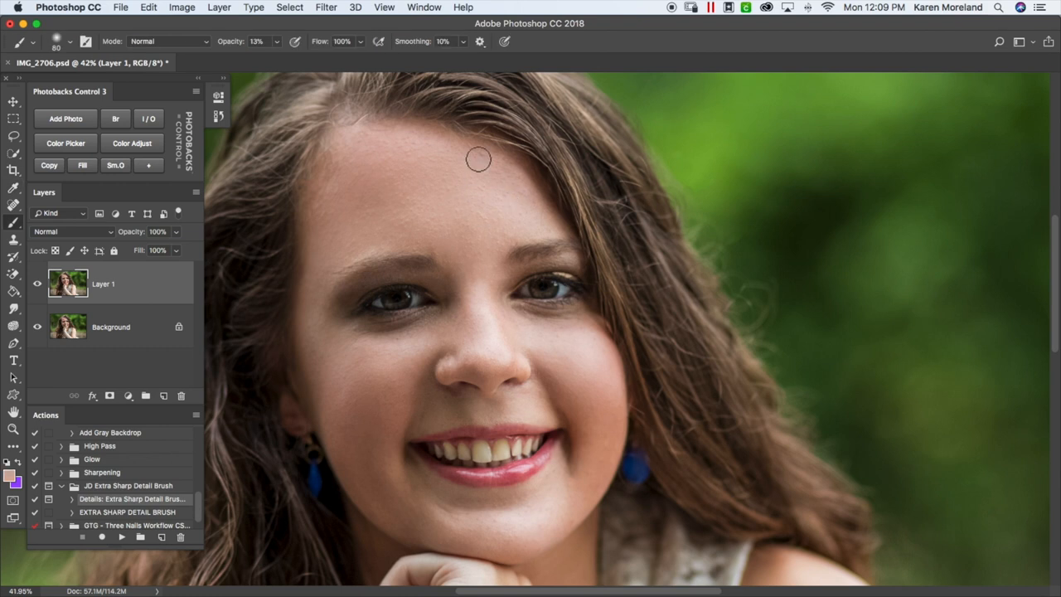
# Spot-heal the forehead blemishes, then toggle Layer 1's visibility to compare with the original.
pyautogui.click(14, 189)
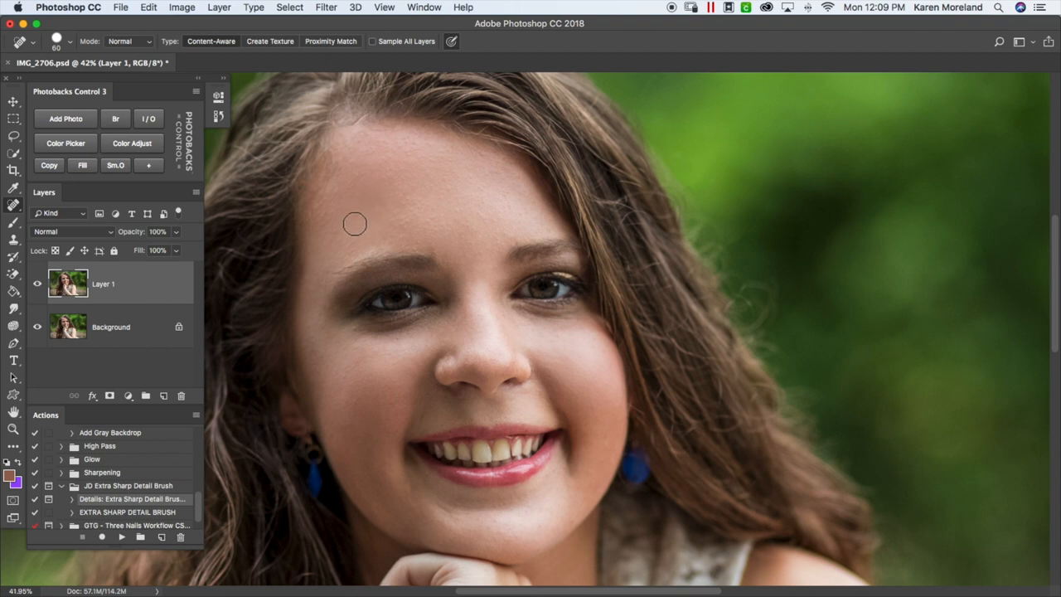
pyautogui.moveTo(436, 219)
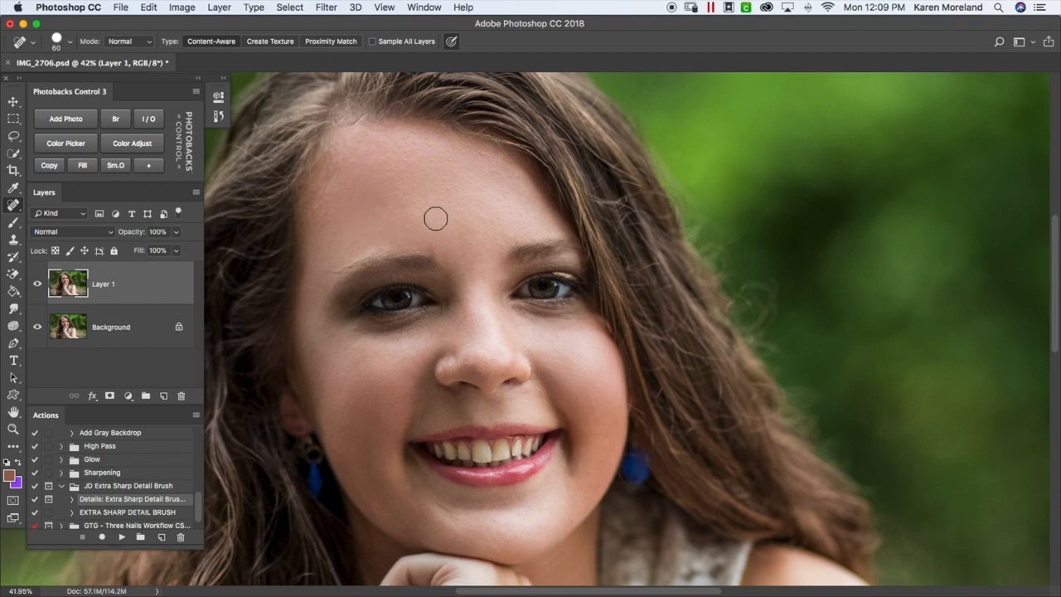
pyautogui.moveTo(455, 179)
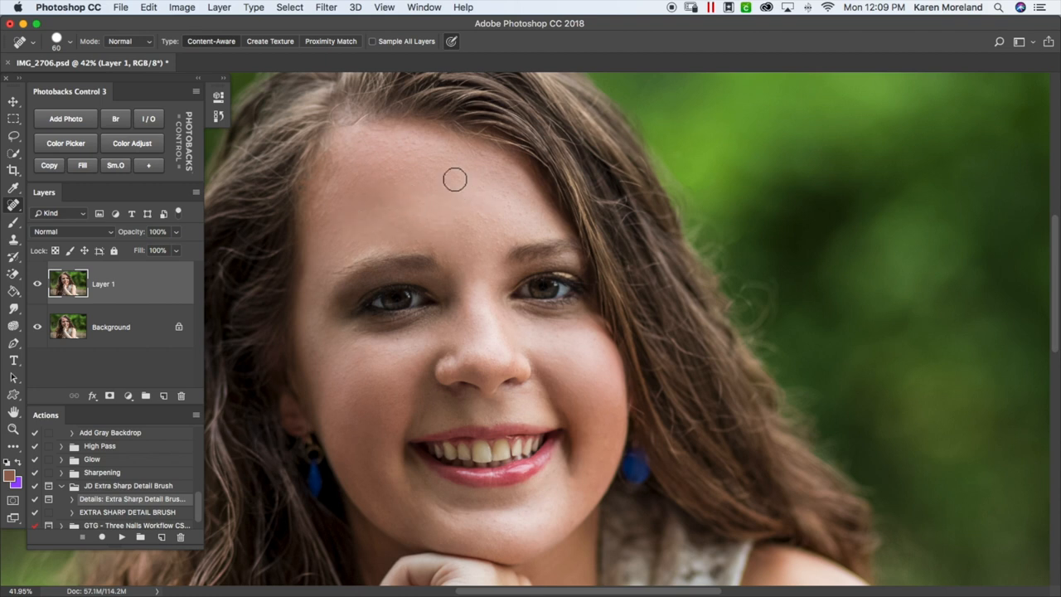
pyautogui.moveTo(432, 146)
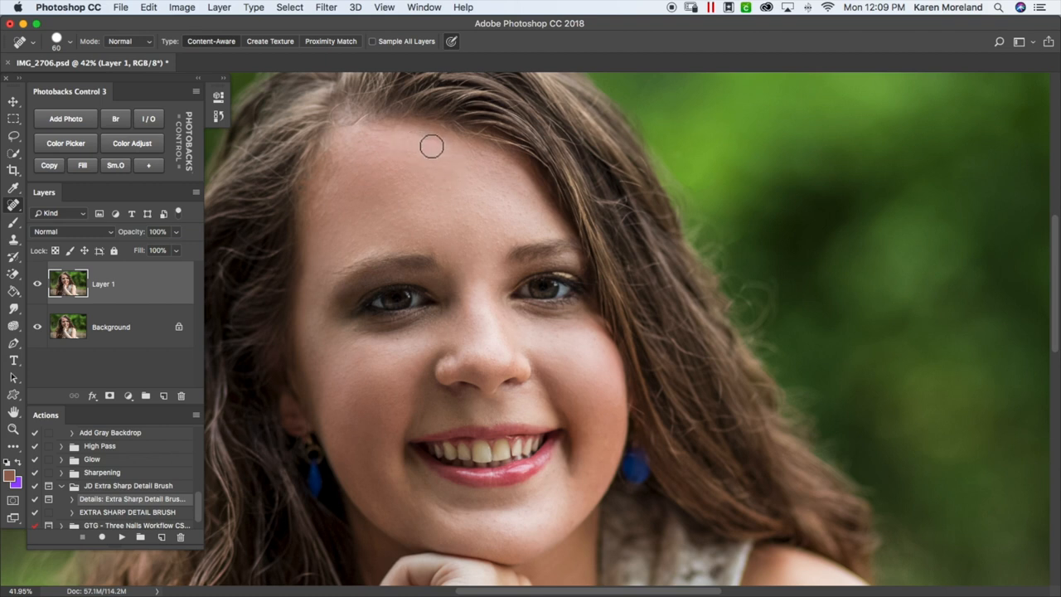
pyautogui.moveTo(501, 161)
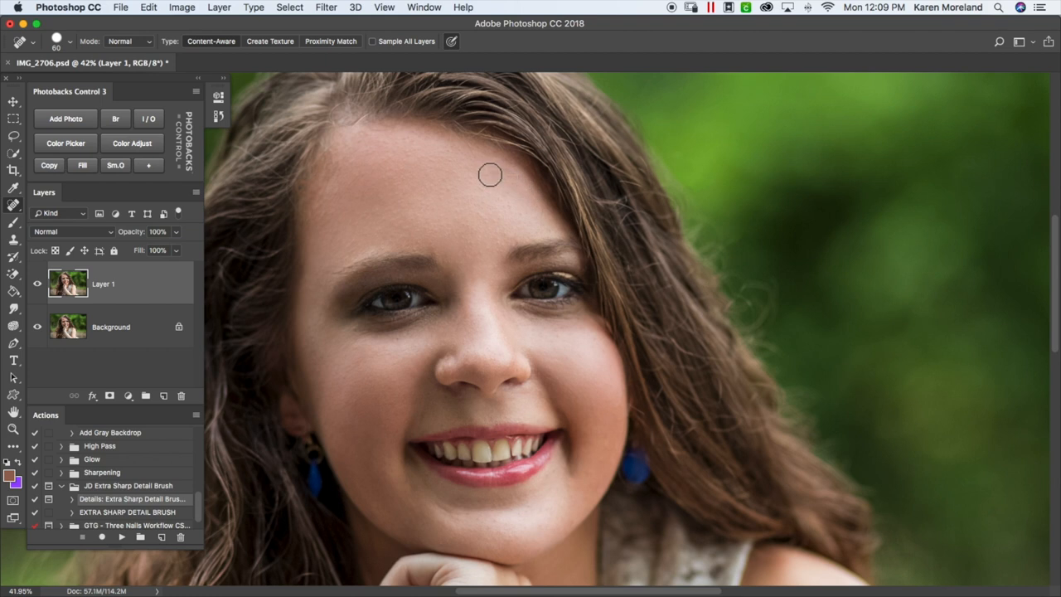
pyautogui.moveTo(451, 255)
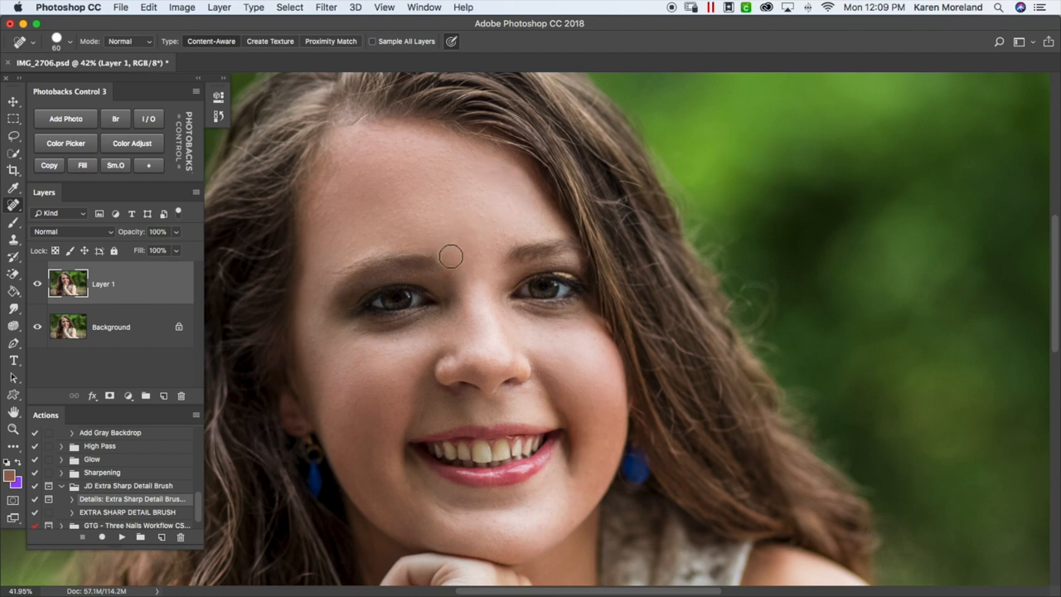
pyautogui.moveTo(497, 262)
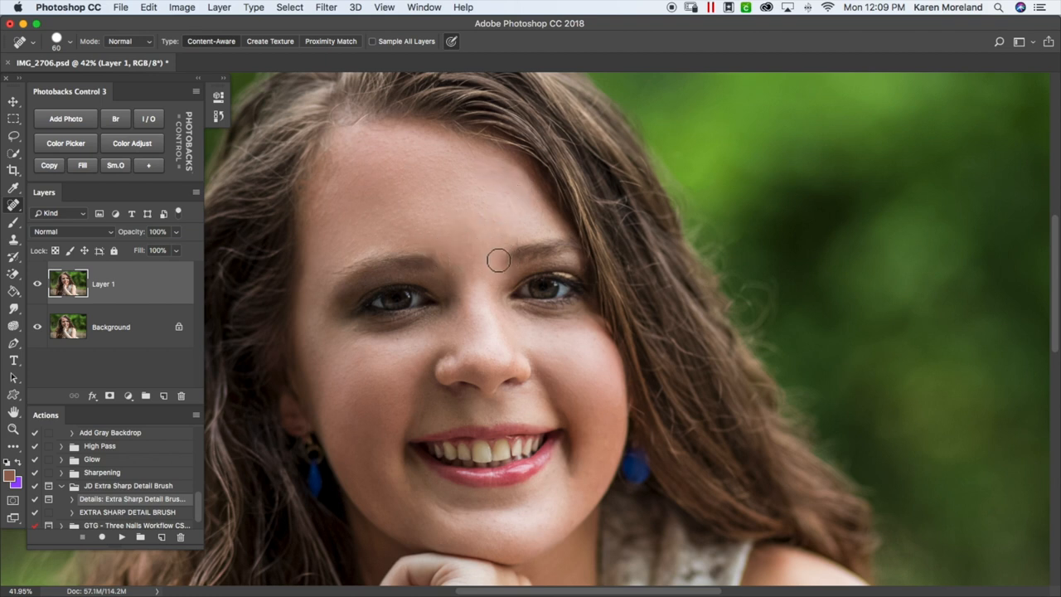
pyautogui.moveTo(471, 239)
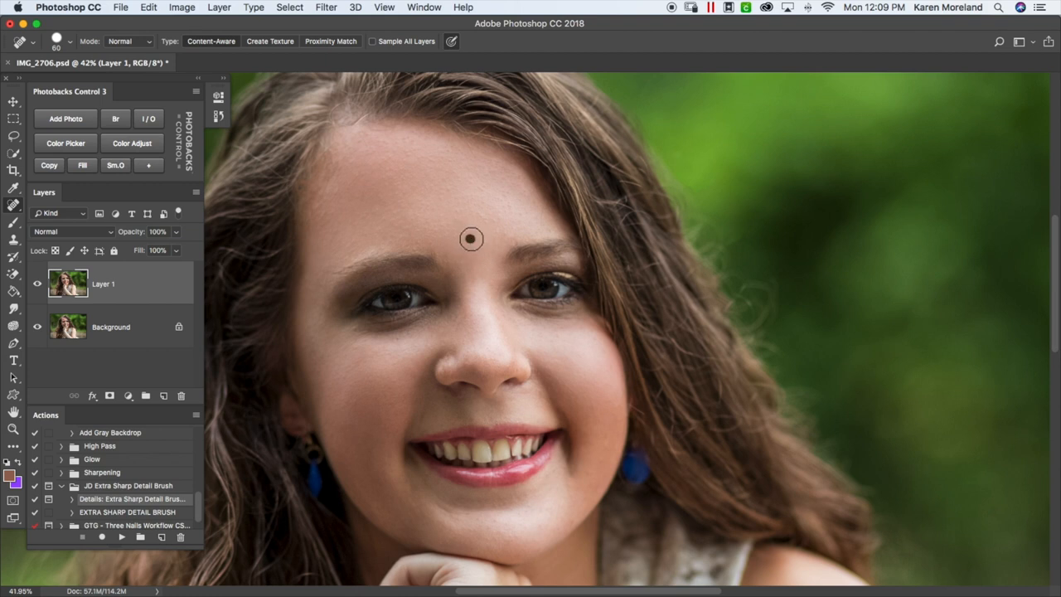
pyautogui.moveTo(423, 240)
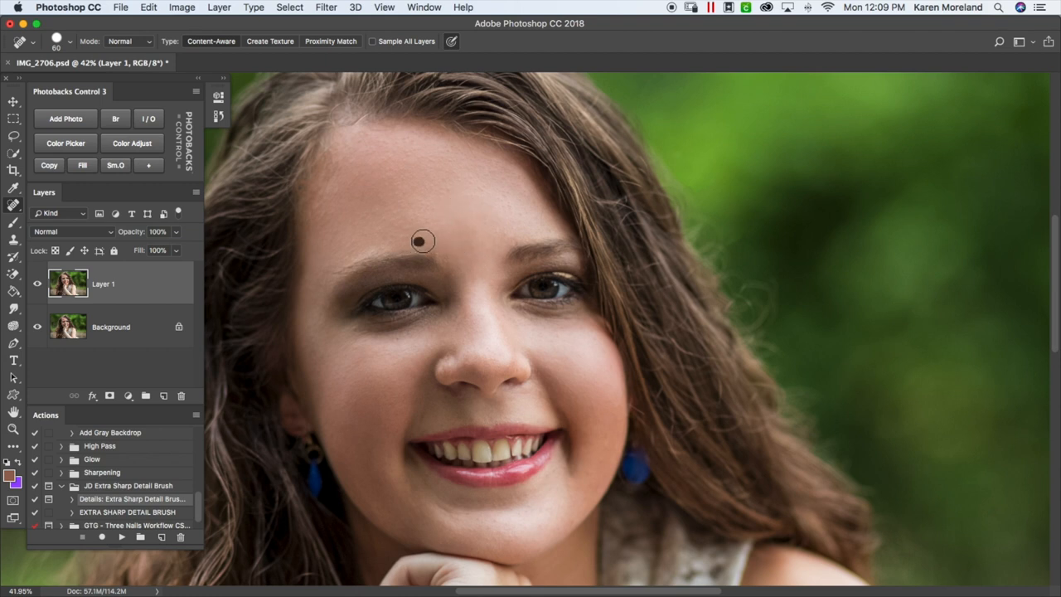
pyautogui.moveTo(463, 264)
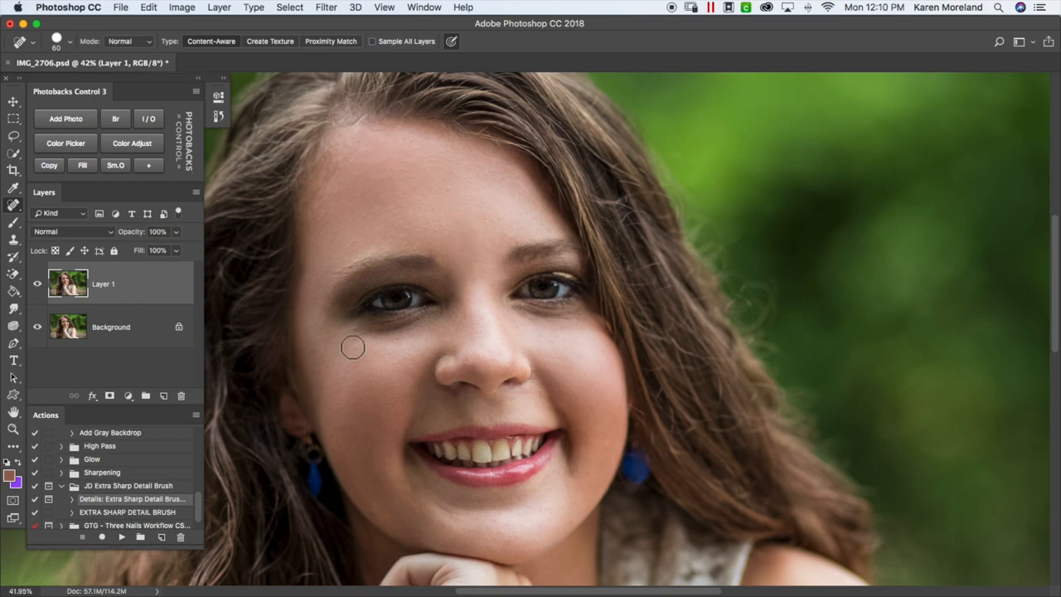
pyautogui.moveTo(510, 276)
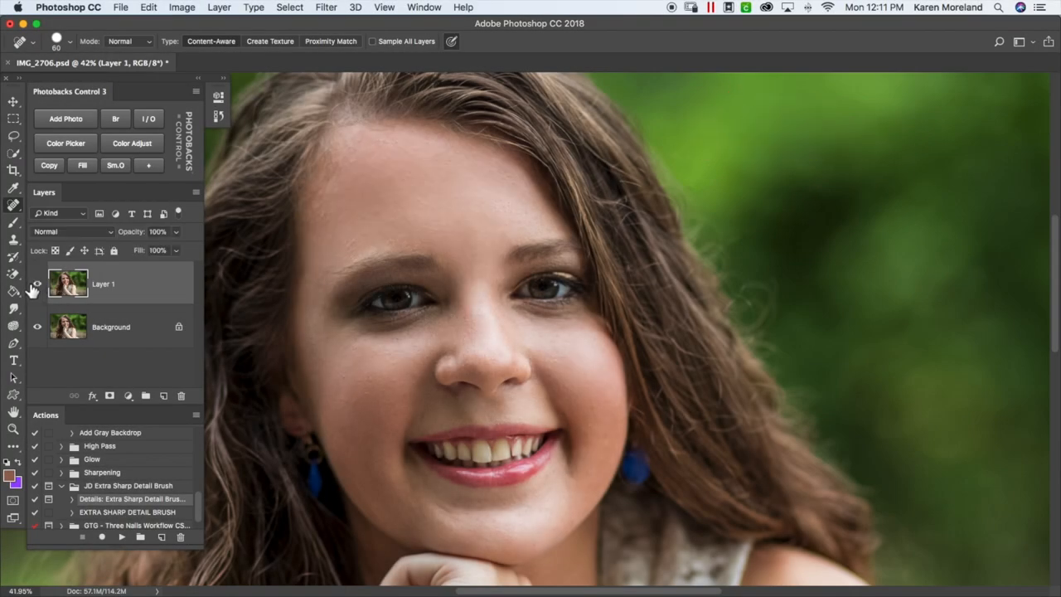
pyautogui.click(37, 283)
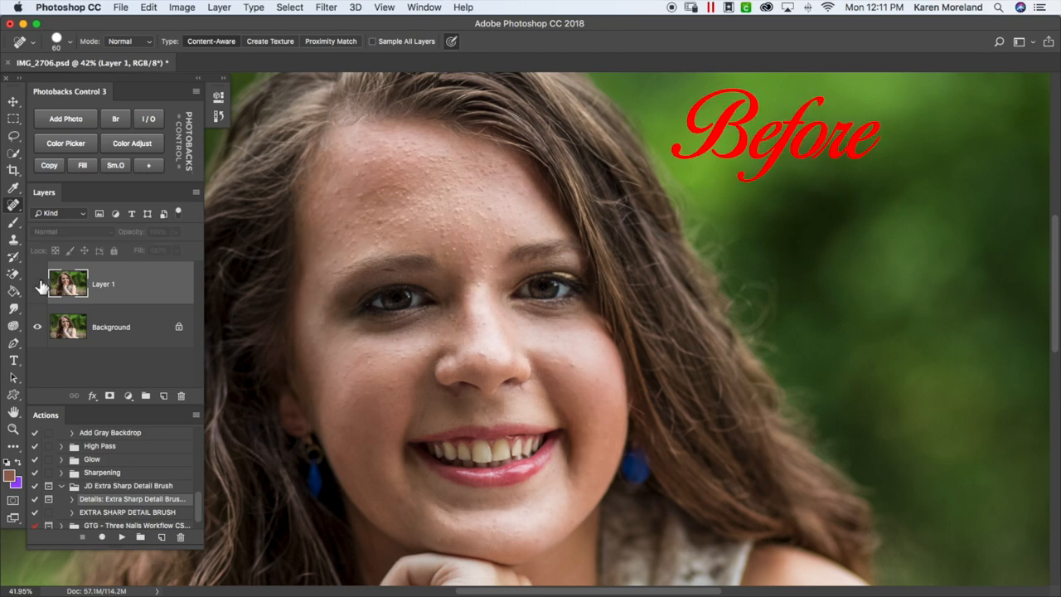
pyautogui.click(102, 283)
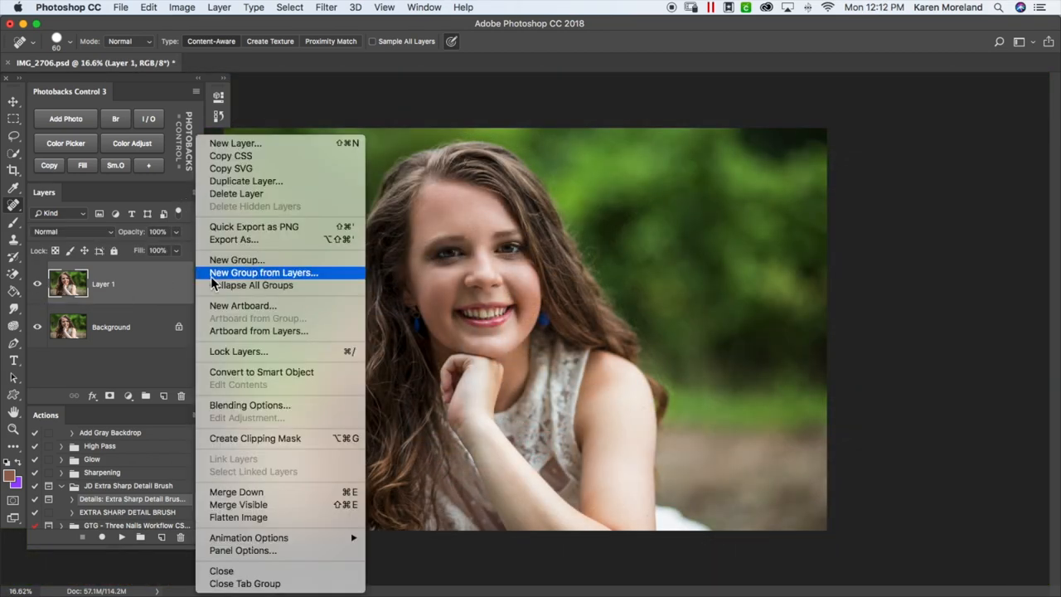
# Flatten the image and save it as a JPEG at quality 12.
pyautogui.click(236, 193)
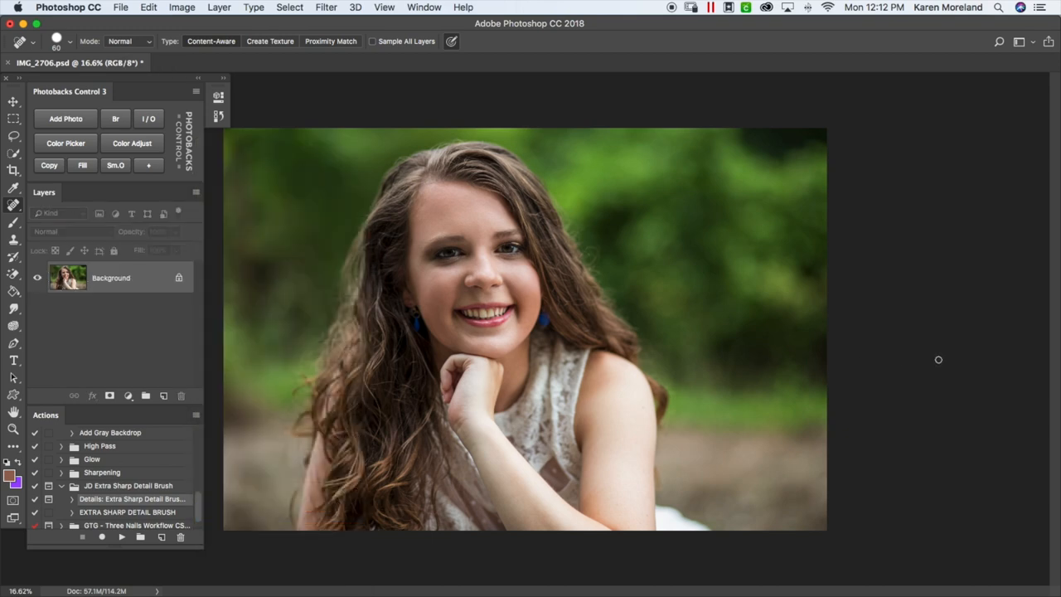
pyautogui.press('cmd+shift+s')
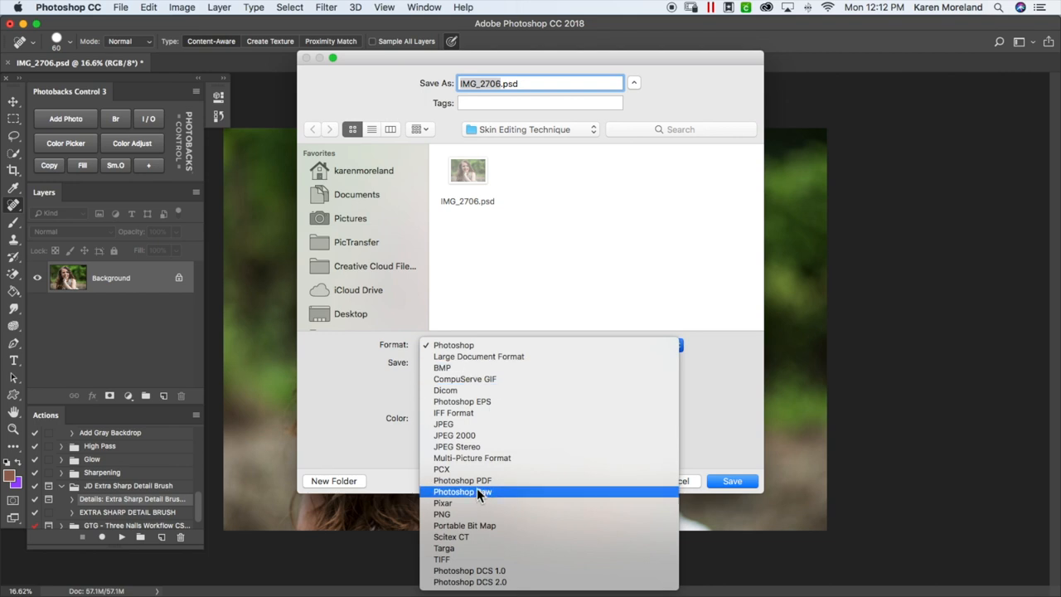
pyautogui.click(443, 424)
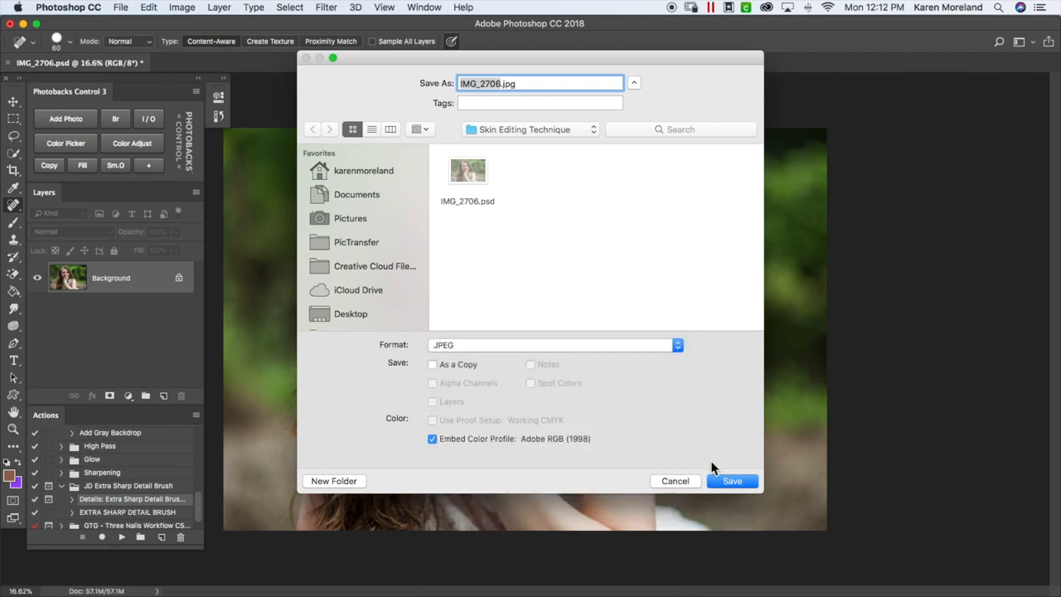
pyautogui.moveTo(683, 193)
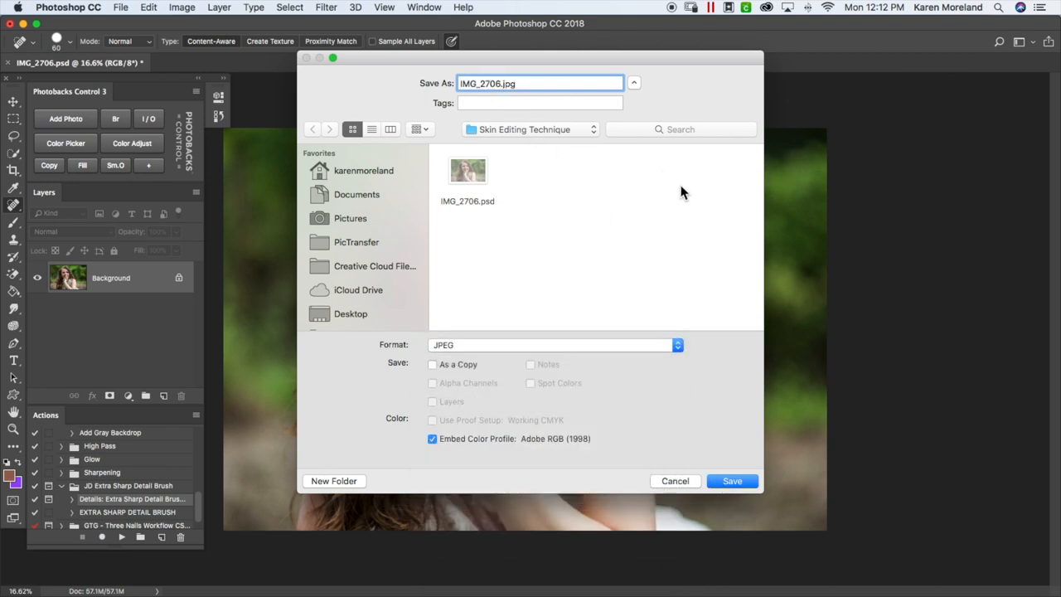
pyautogui.click(732, 481)
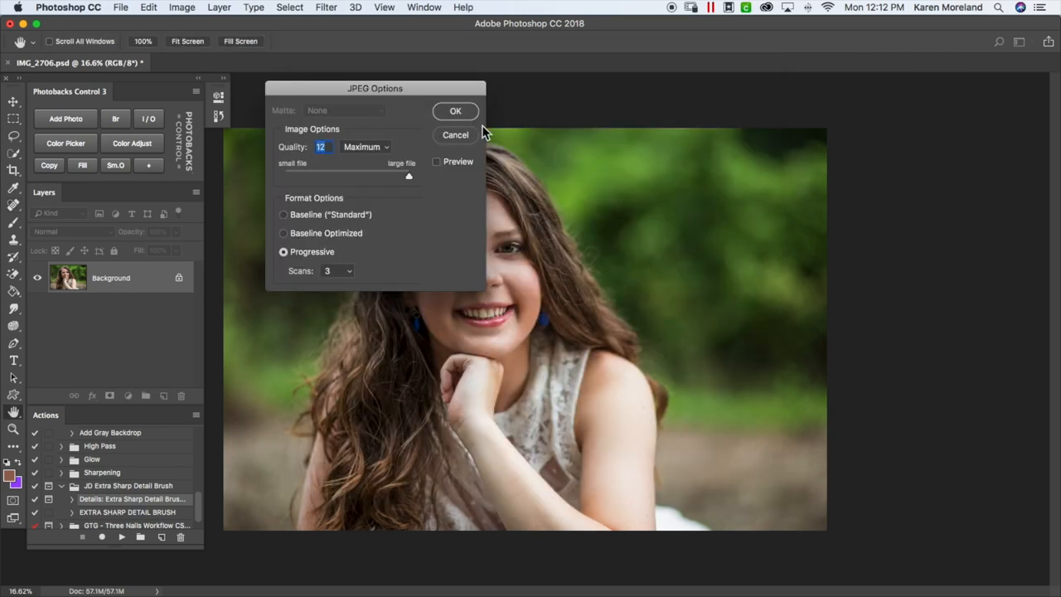
pyautogui.click(454, 109)
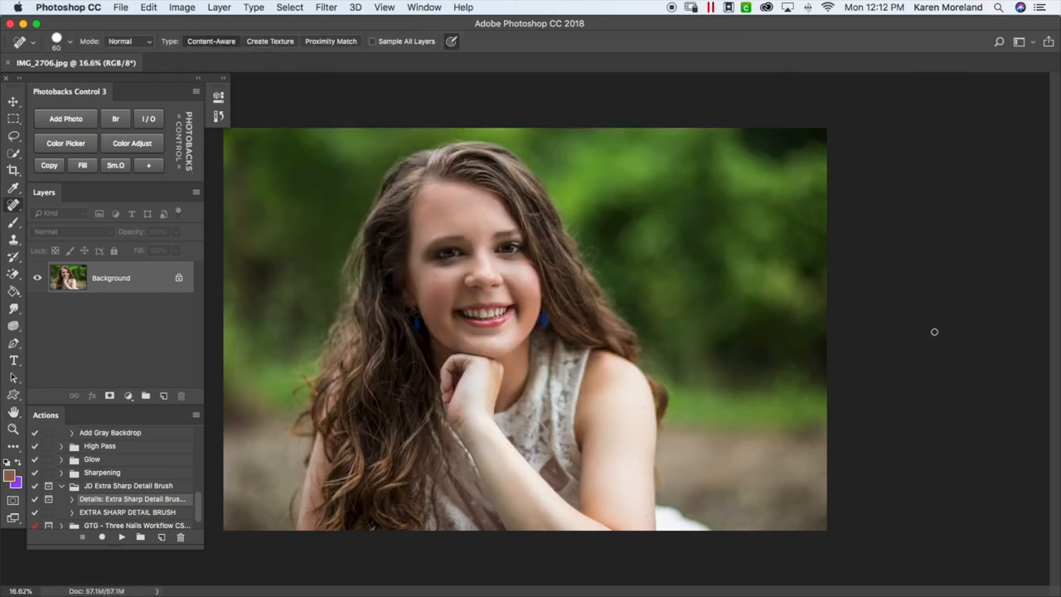